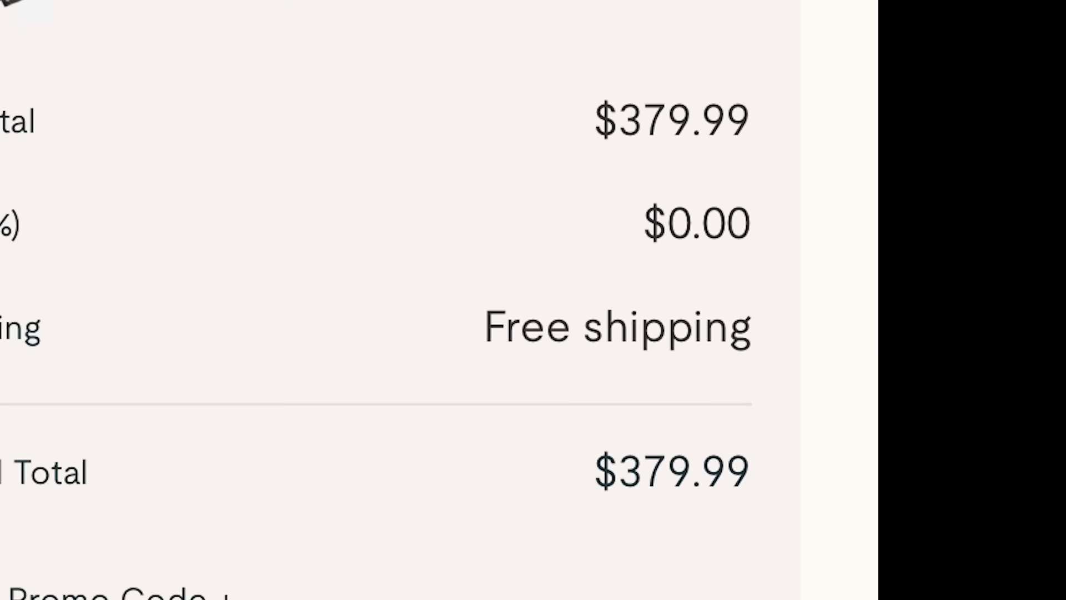
# - Enlarge the XR4 recliner photo gallery and page through four more product photos
pyautogui.scroll(-3)
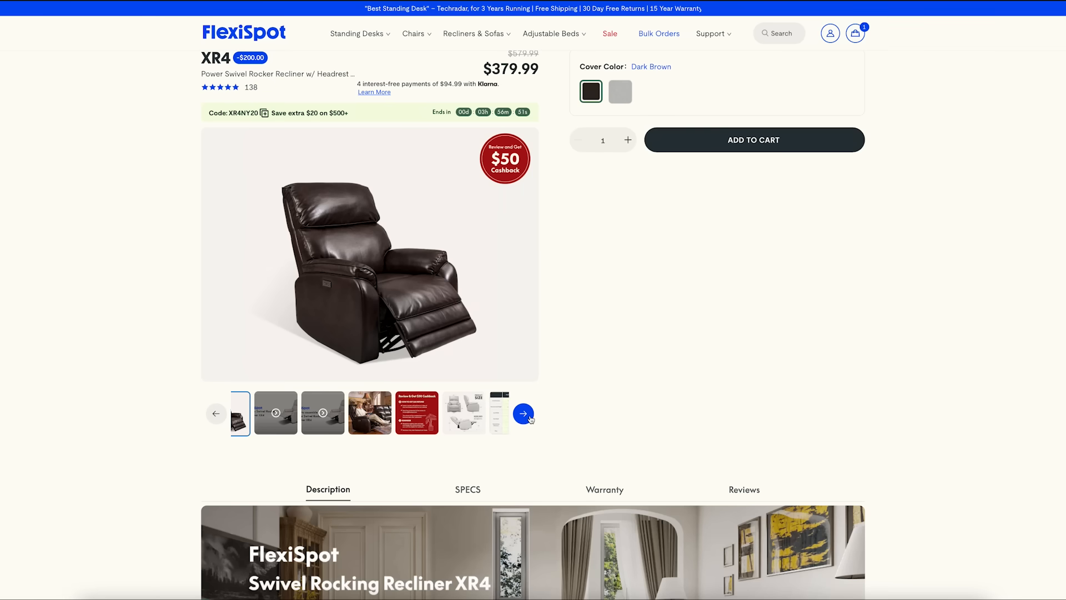
pyautogui.click(522, 413)
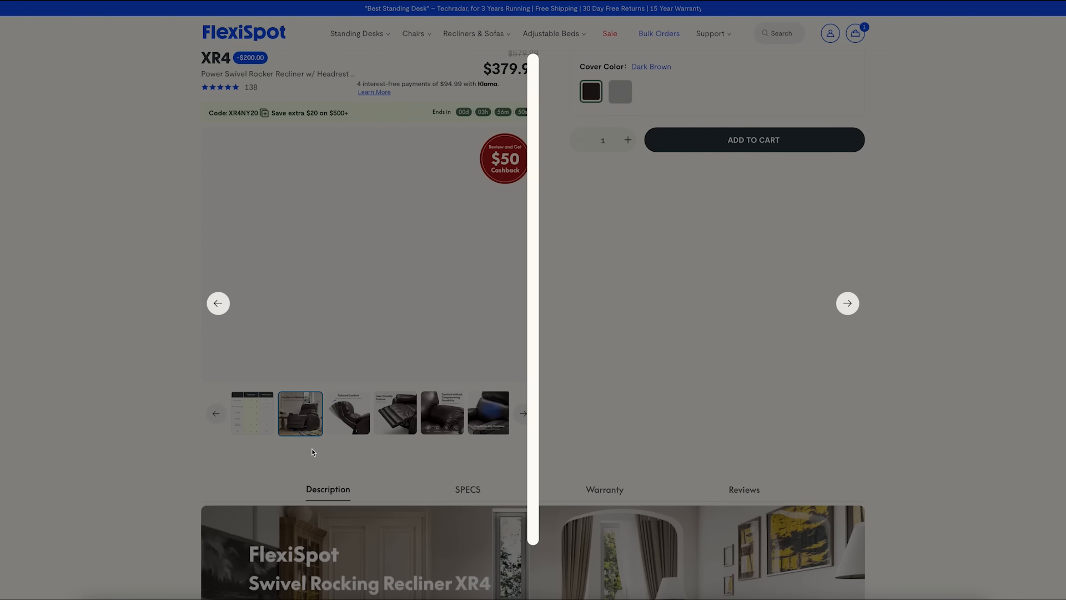
pyautogui.click(847, 303)
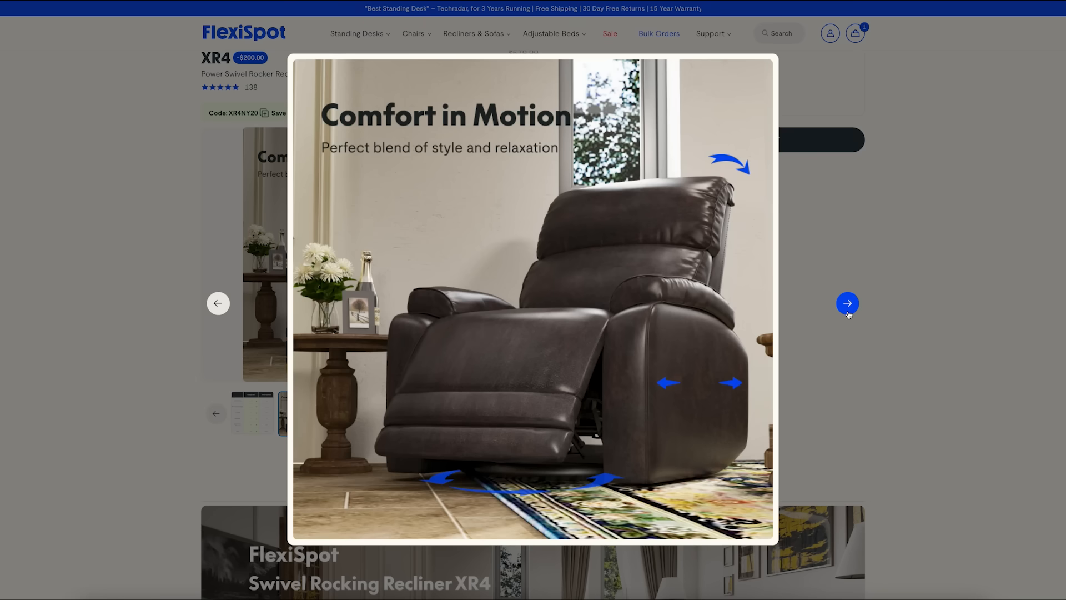
pyautogui.click(848, 302)
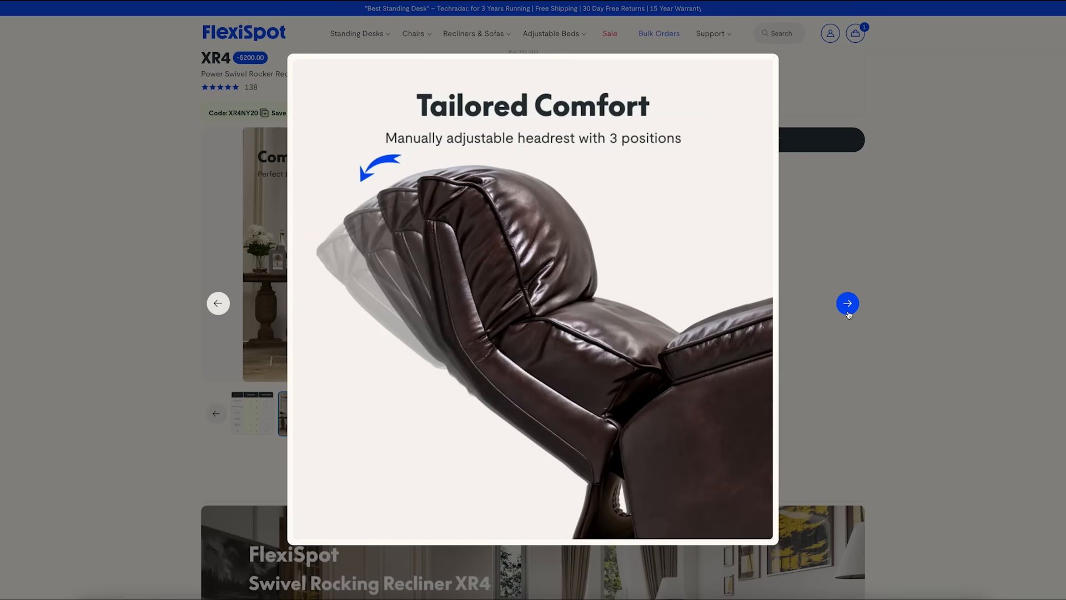
pyautogui.click(846, 303)
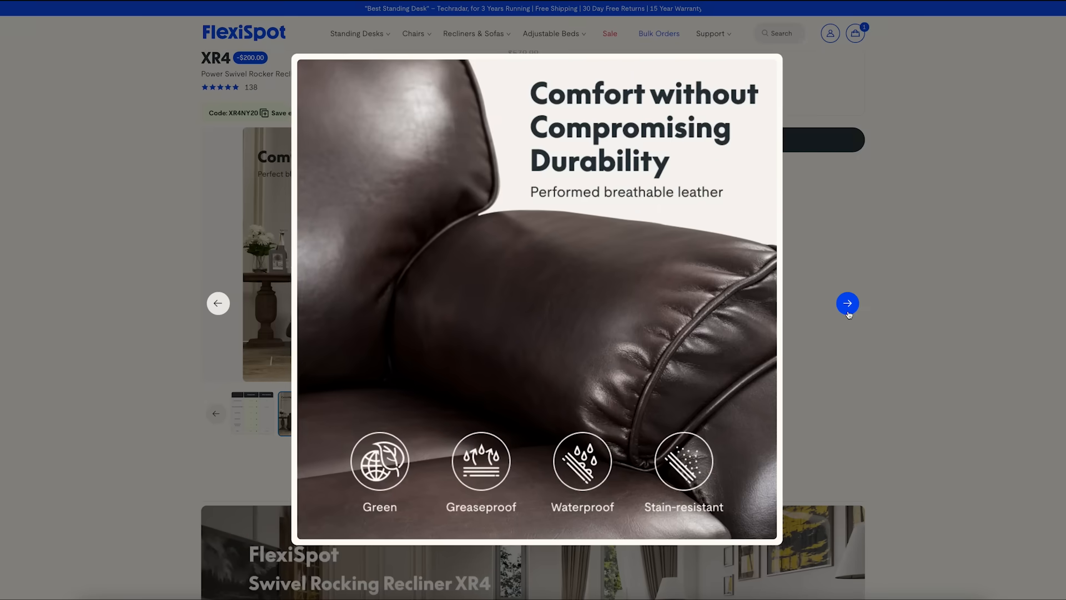
pyautogui.click(847, 303)
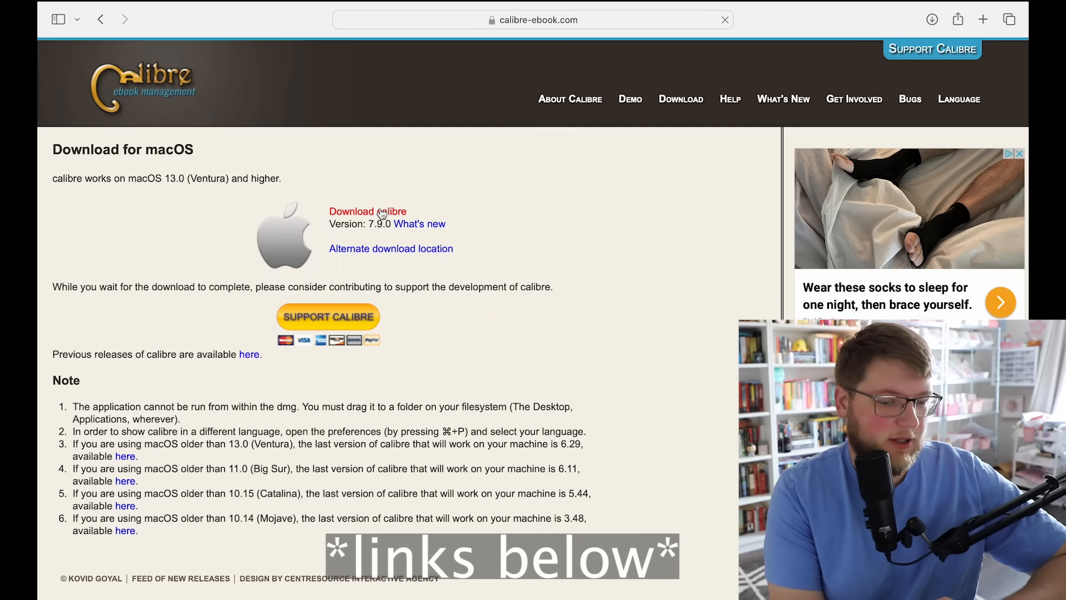
# - Download calibre for macOS, then search Google for the DeDRM plugin
pyautogui.click(378, 211)
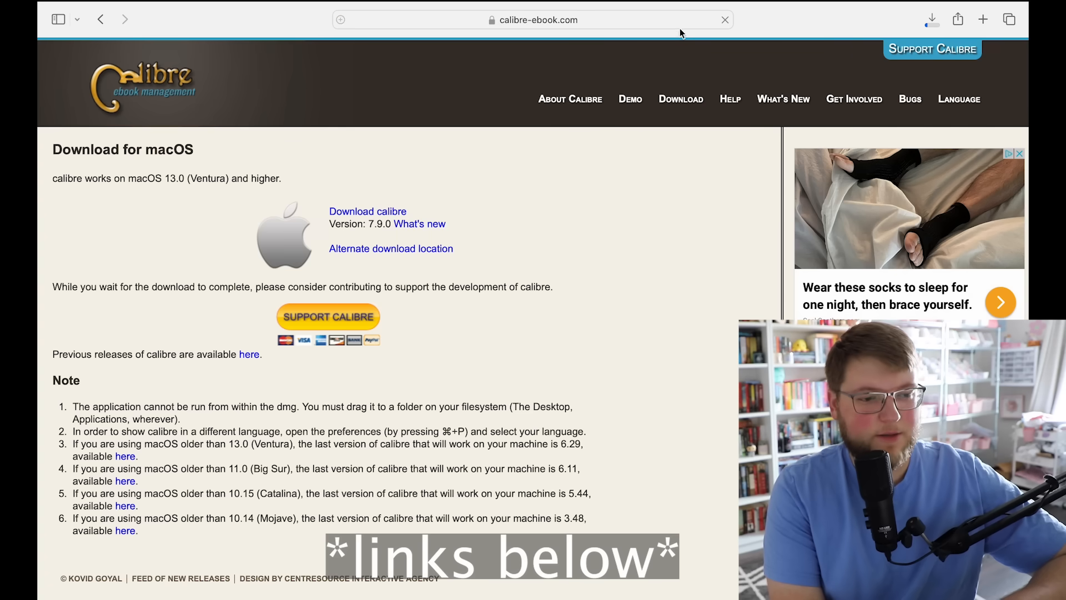
pyautogui.click(537, 20)
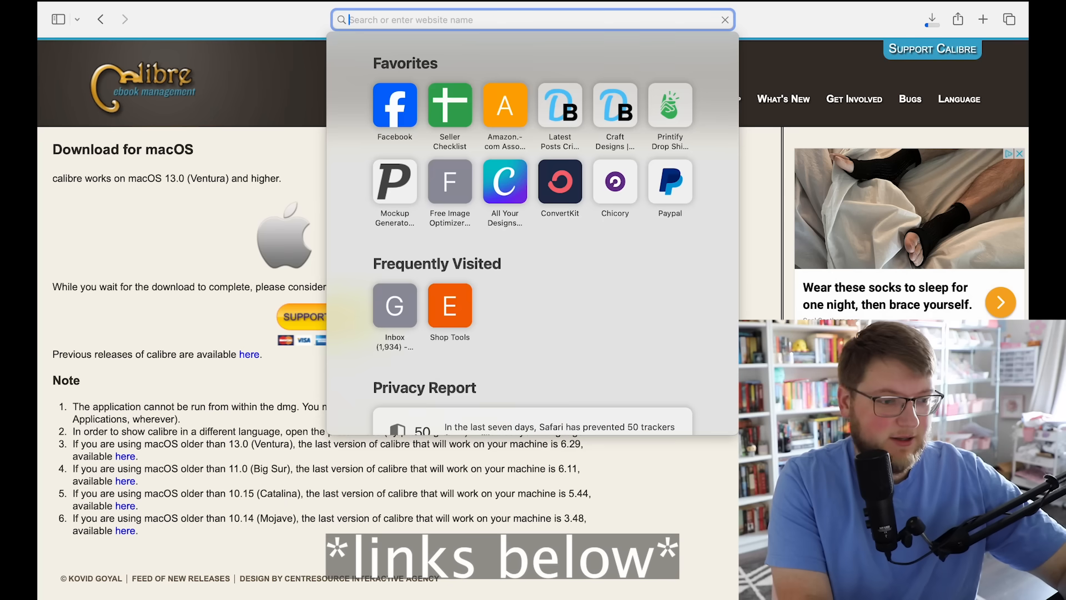
pyautogui.write('dedrm p;ugin')
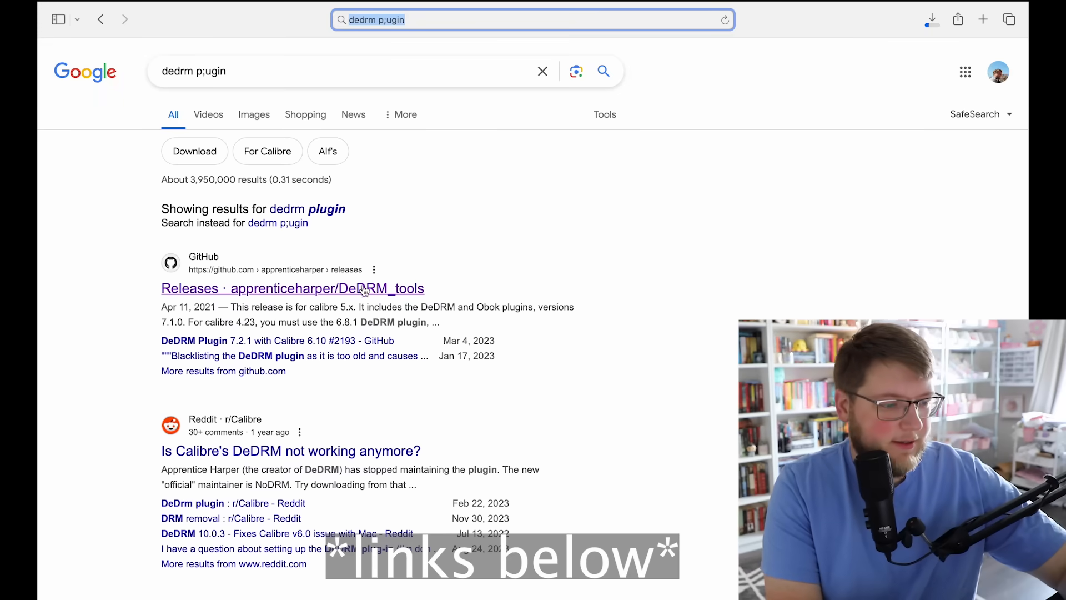
# - From the DeDRM_tools GitHub releases page, download DeDRM_tools_7.2.1.zip under Assets
pyautogui.click(362, 289)
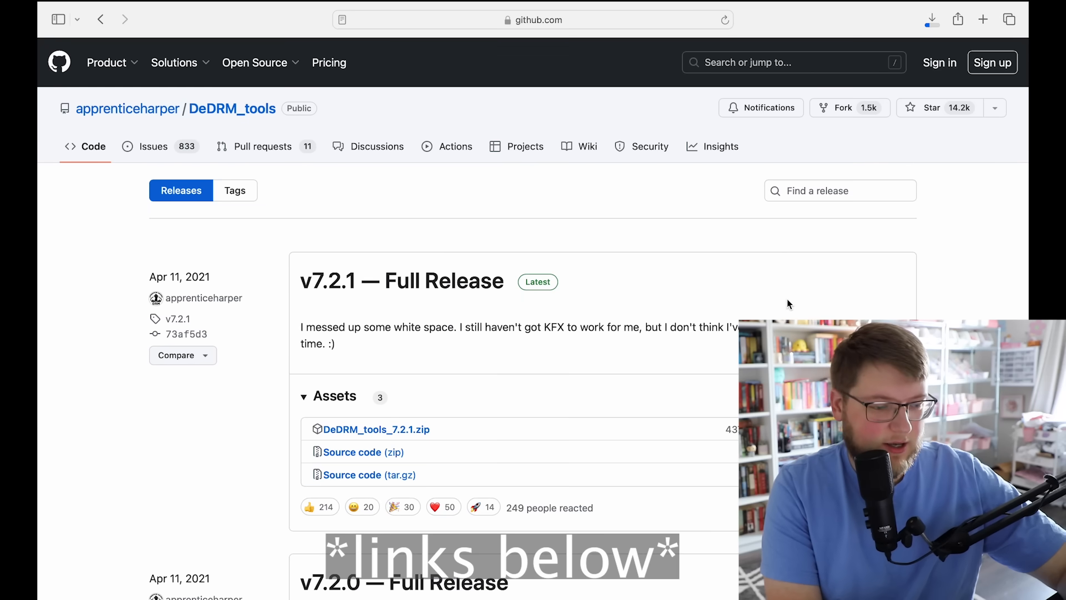
pyautogui.scroll(-3)
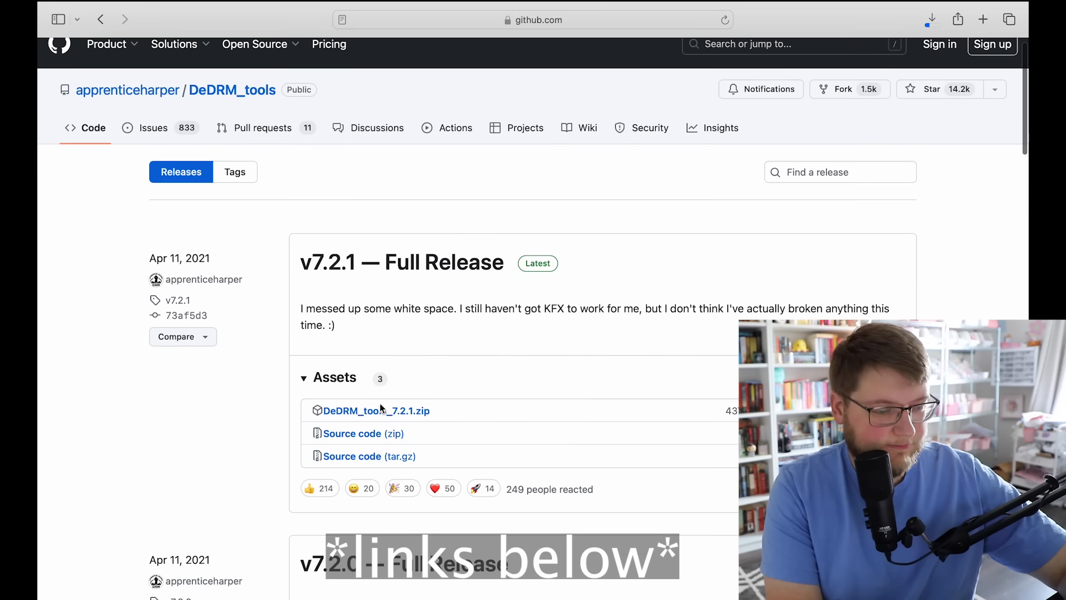
pyautogui.click(933, 18)
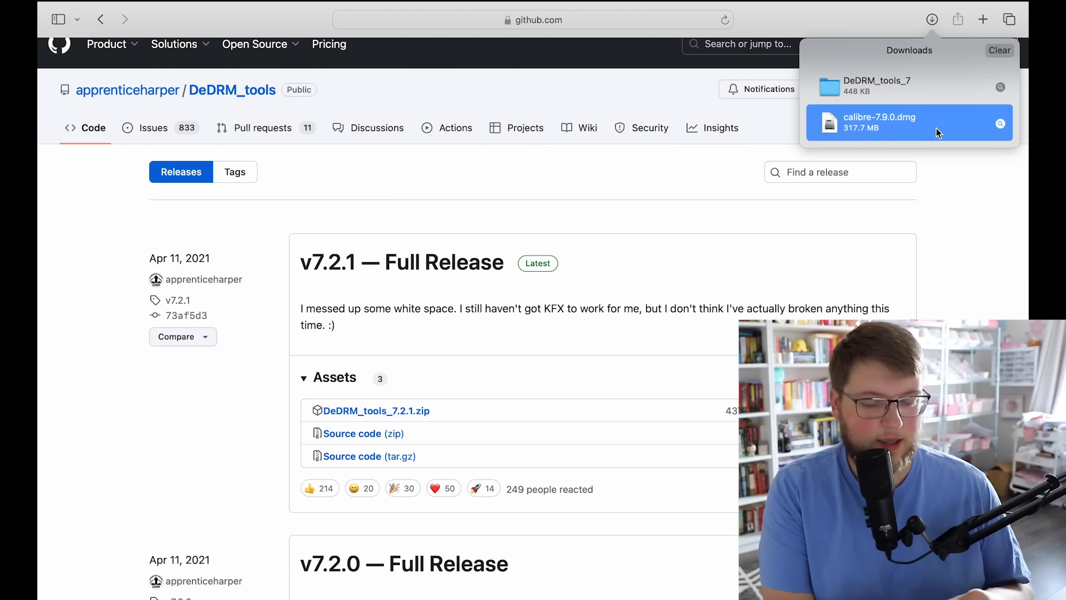
# - Mount calibre-7.9.0.dmg from Downloads and launch the calibre app inside it
pyautogui.doubleClick(879, 120)
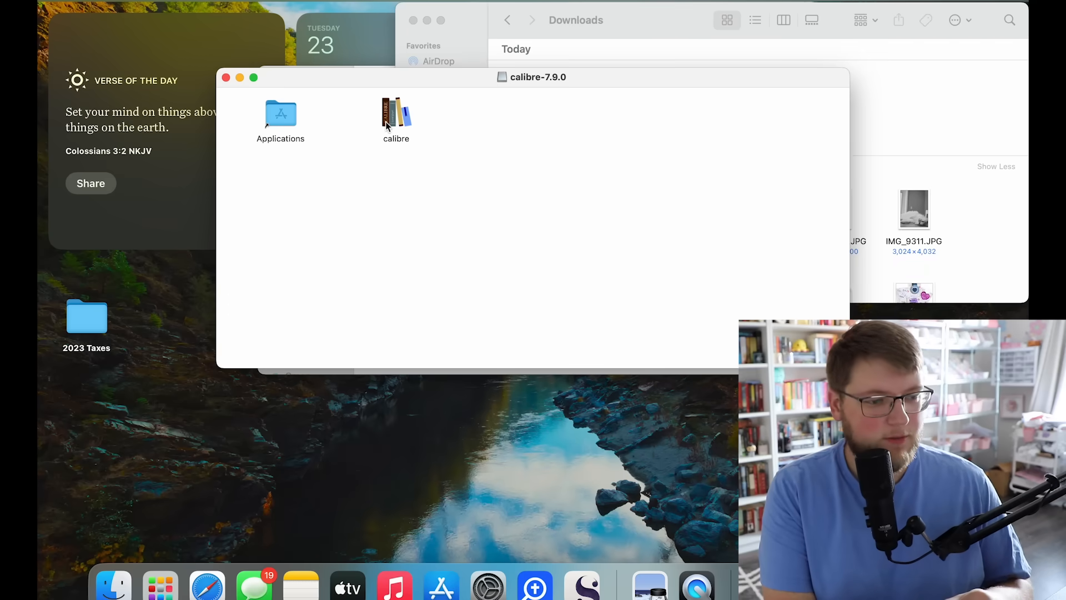
pyautogui.click(396, 113)
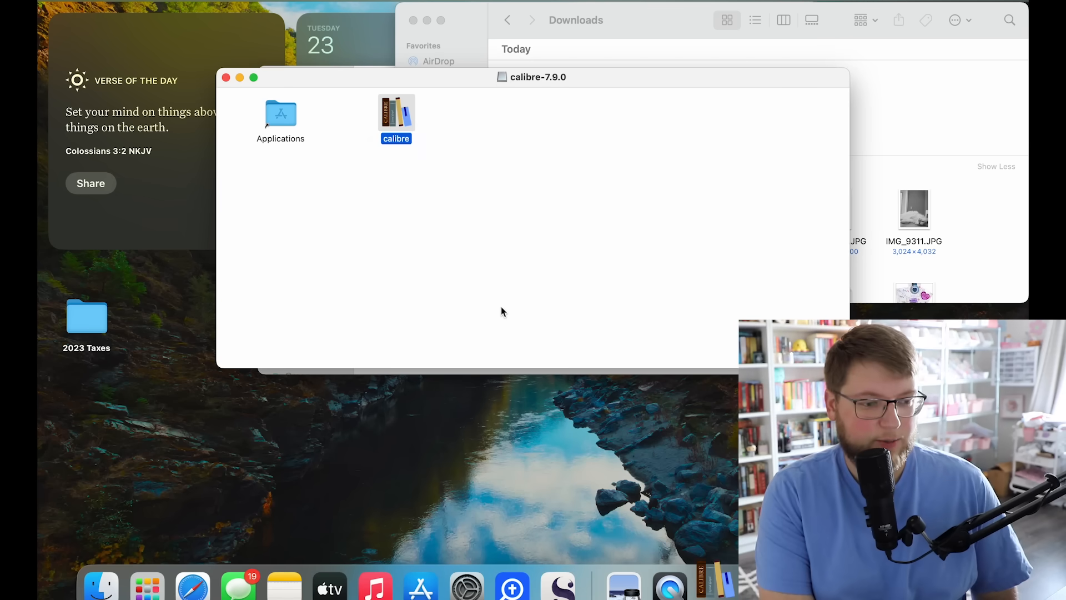
pyautogui.doubleClick(395, 113)
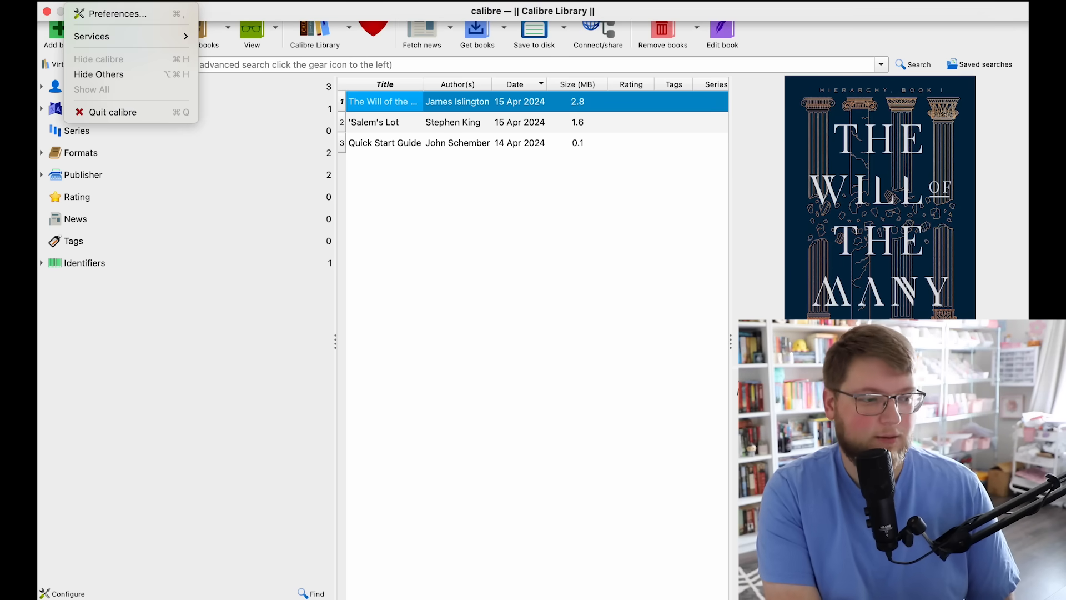
pyautogui.moveTo(112, 16)
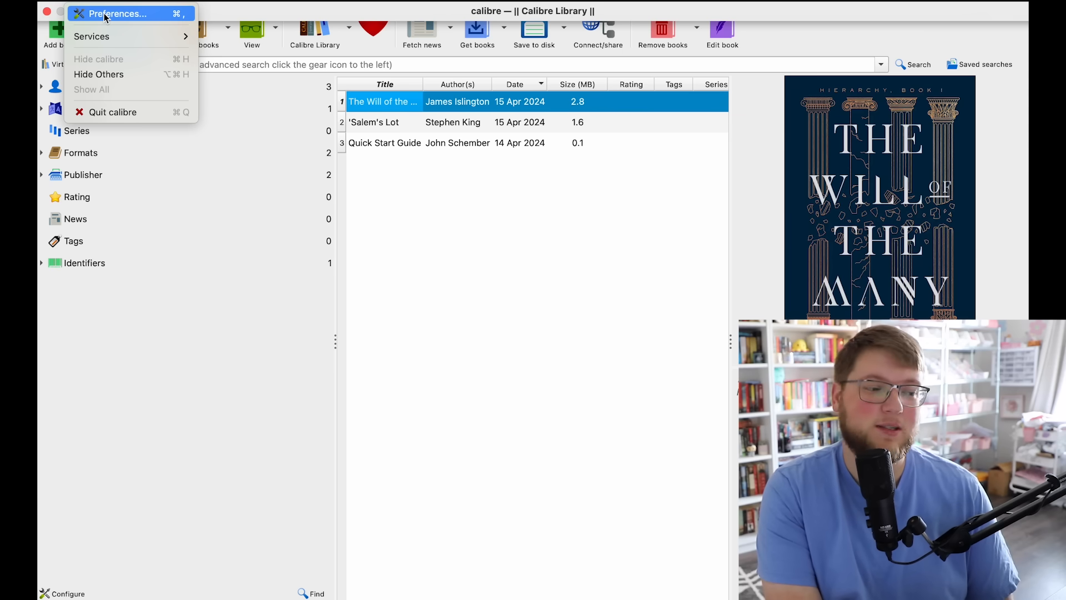
# - In Preferences > Plugins, expand the File type group to see DeDRM, then collapse it
pyautogui.click(113, 15)
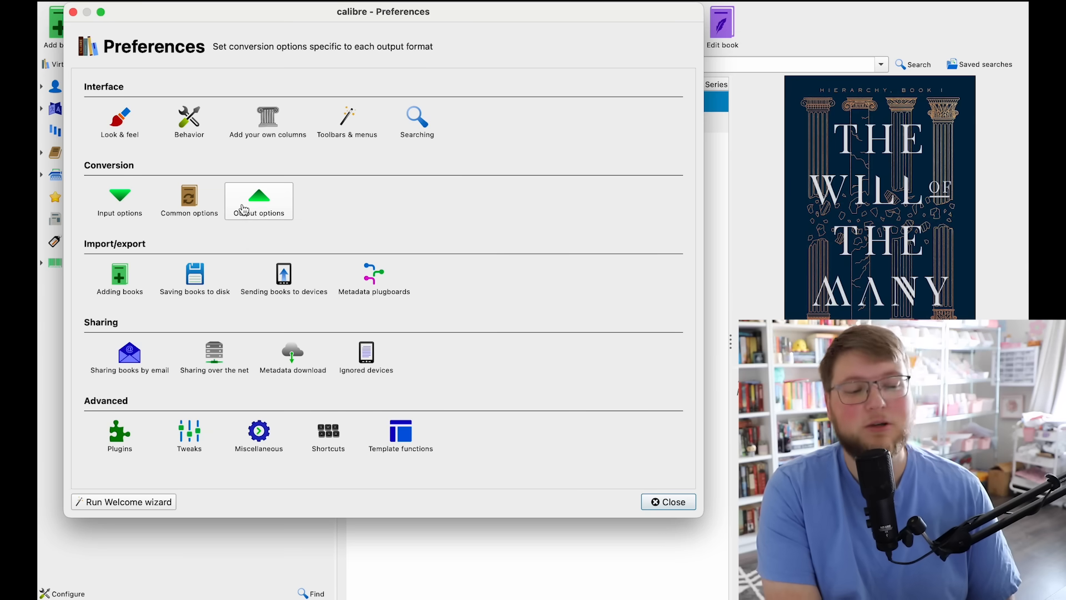
pyautogui.moveTo(244, 207)
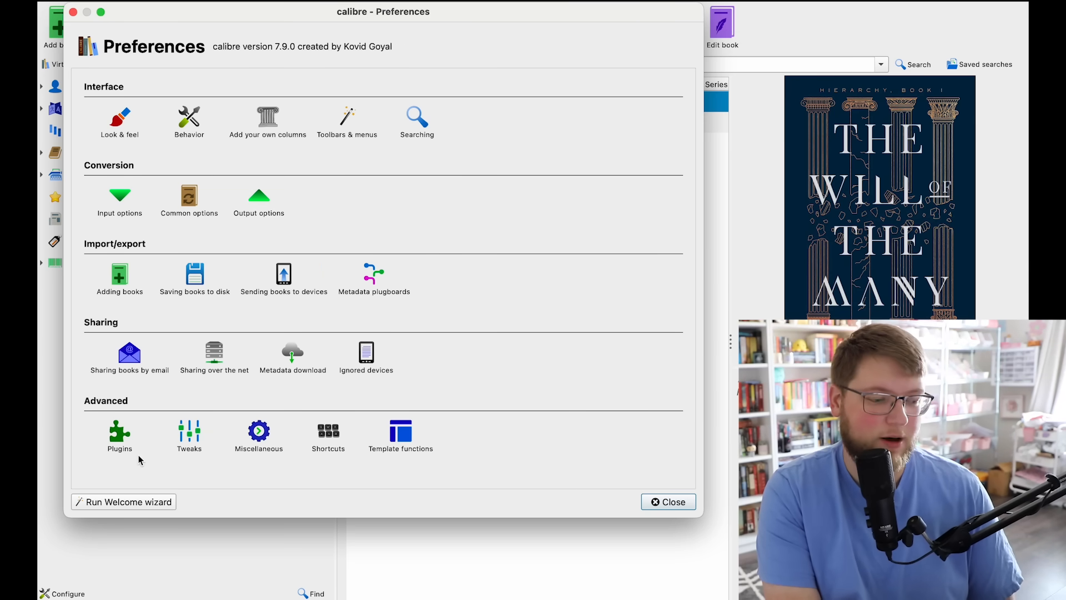
pyautogui.click(120, 431)
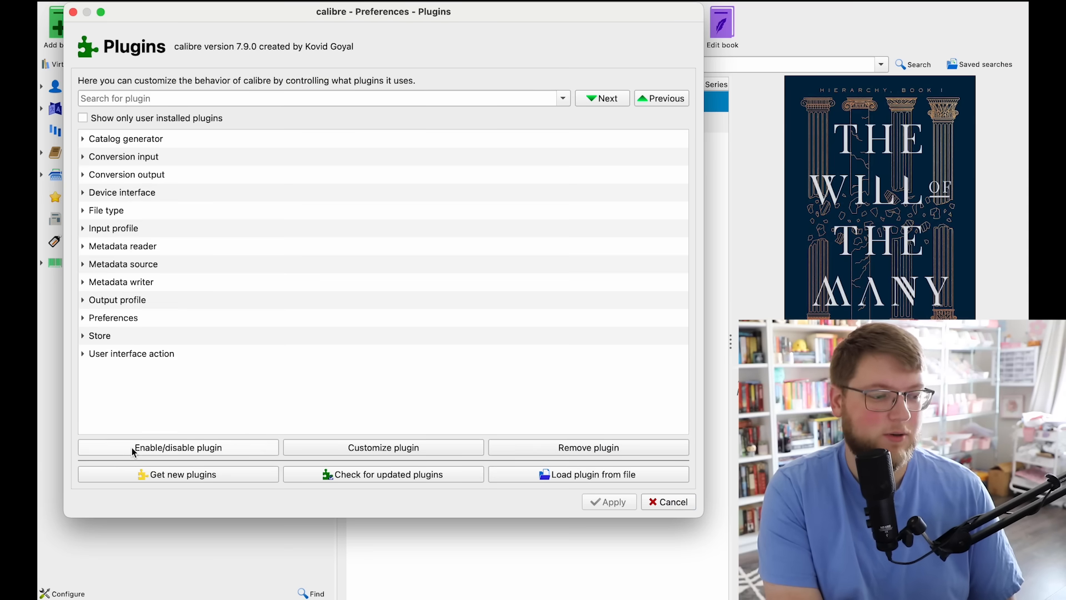
pyautogui.click(106, 211)
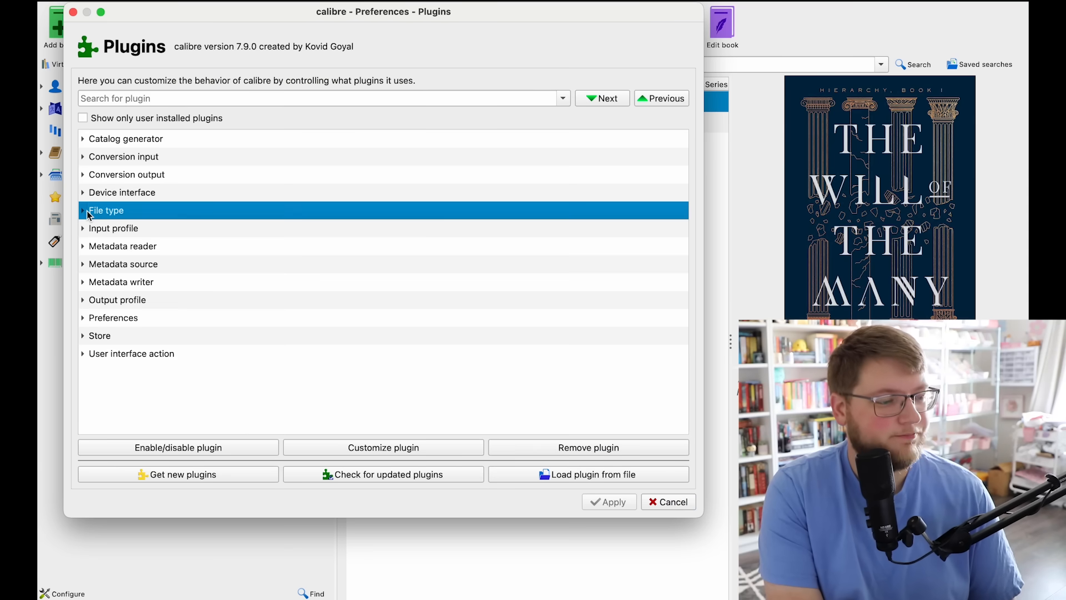
pyautogui.click(83, 211)
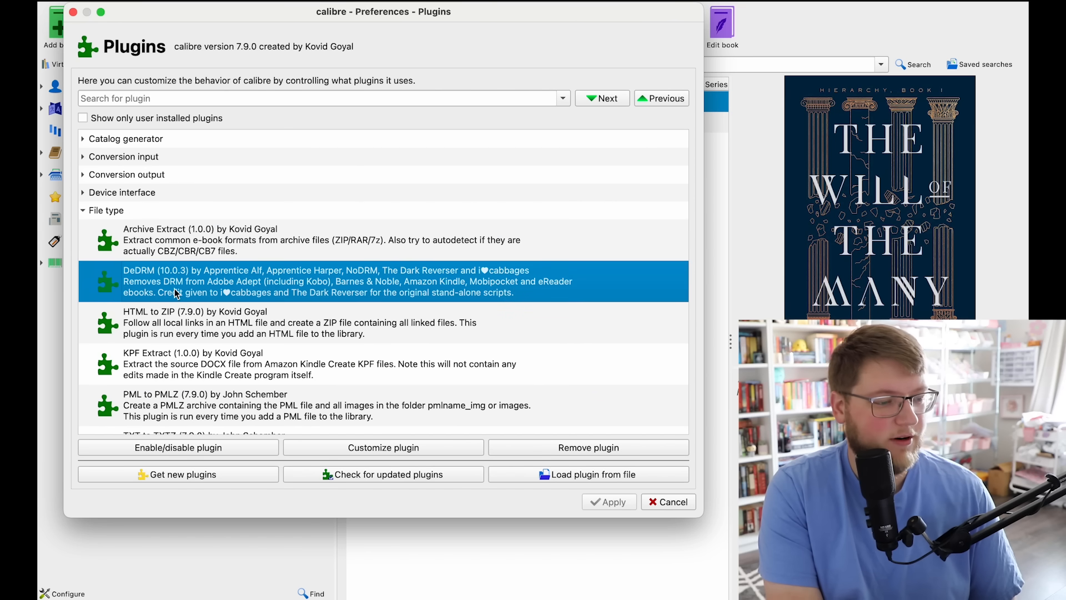
pyautogui.moveTo(155, 255)
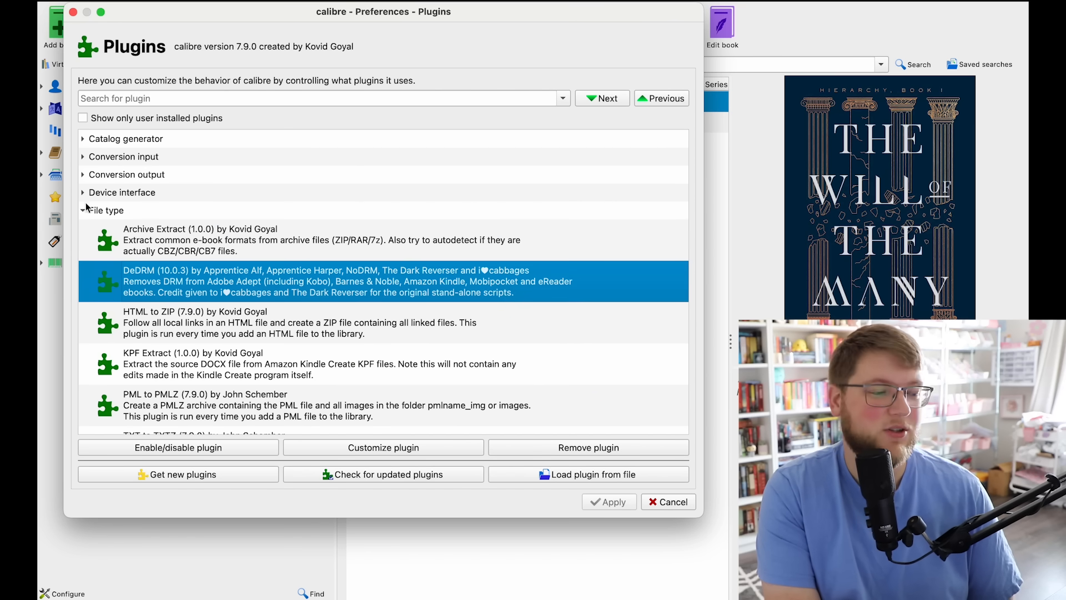
pyautogui.click(83, 210)
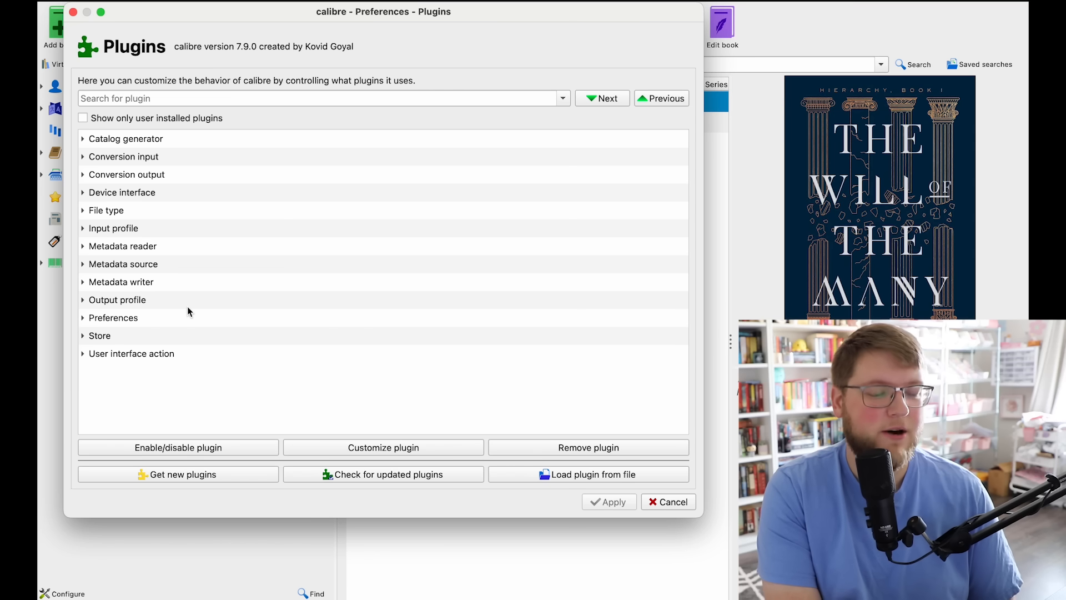
pyautogui.moveTo(520, 513)
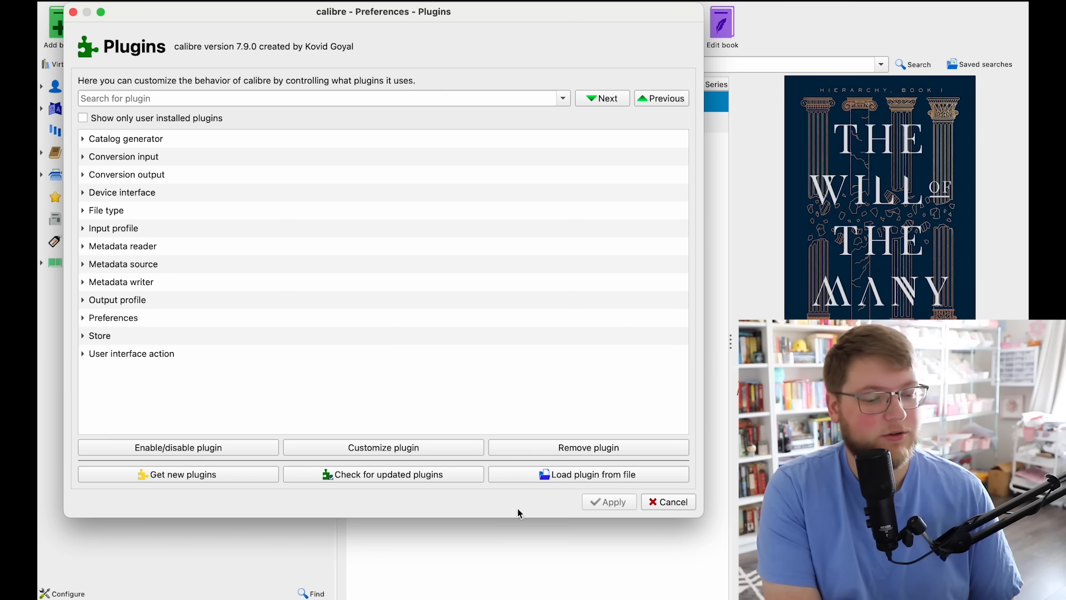
pyautogui.moveTo(591, 482)
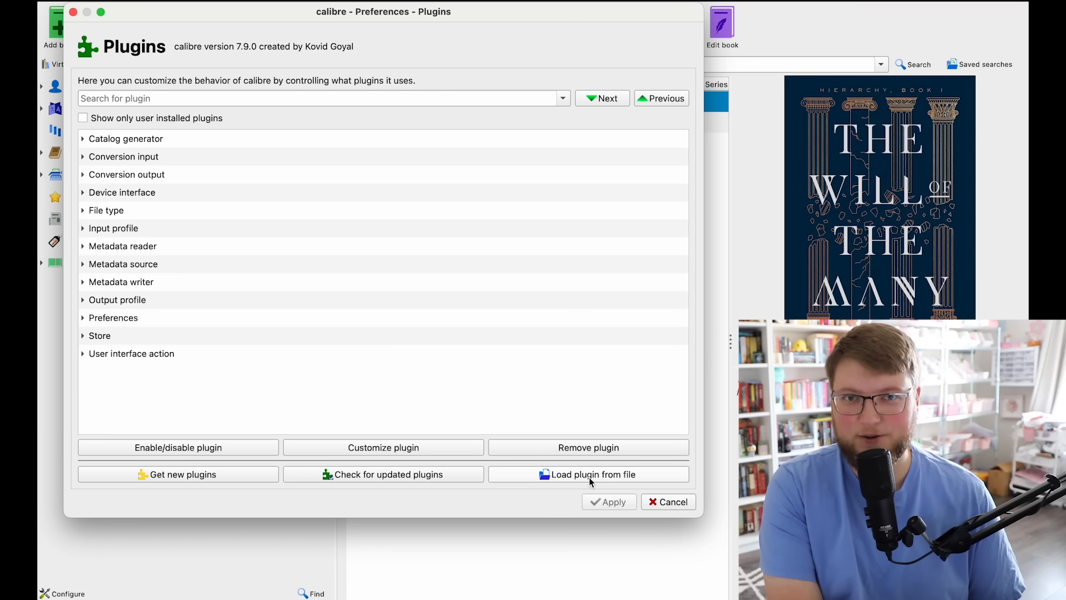
# - Install DeDRM_plugin.zip as a plugin, accept the security warning, and restart calibre
pyautogui.click(591, 474)
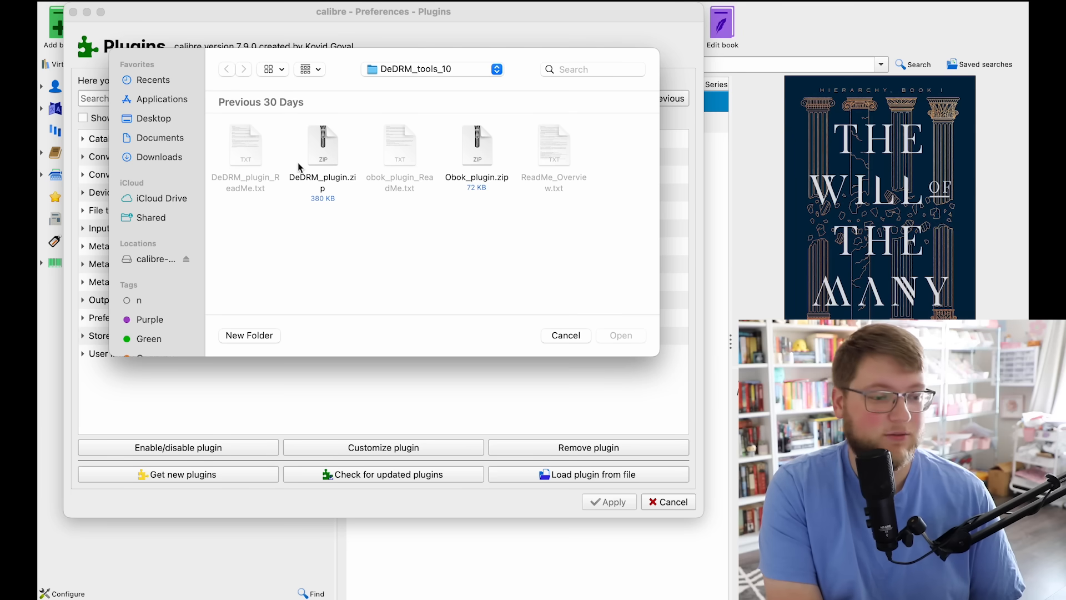
pyautogui.moveTo(396, 191)
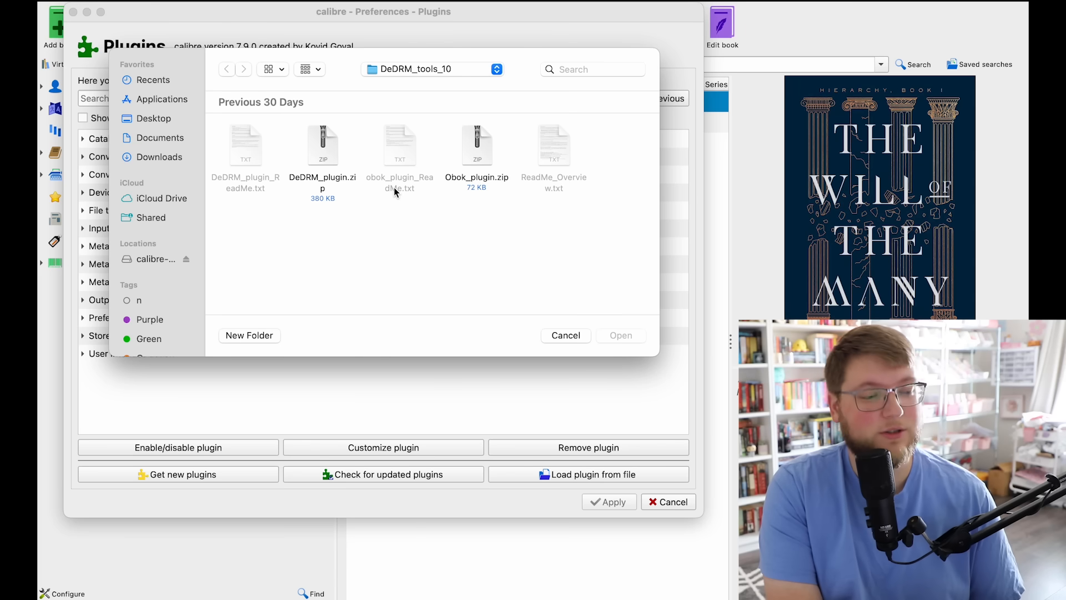
pyautogui.moveTo(267, 144)
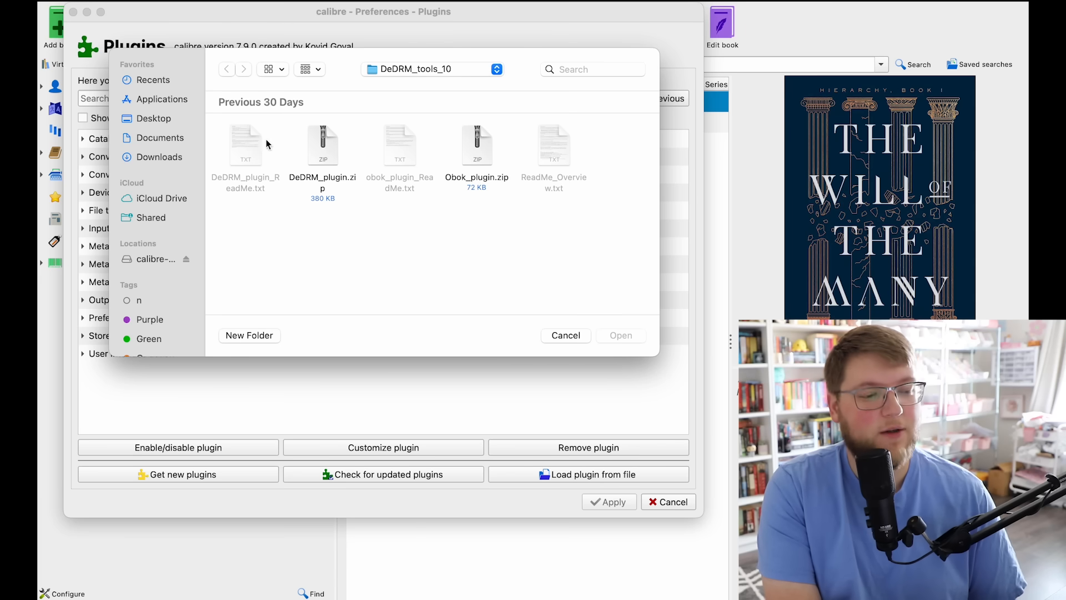
pyautogui.moveTo(399, 80)
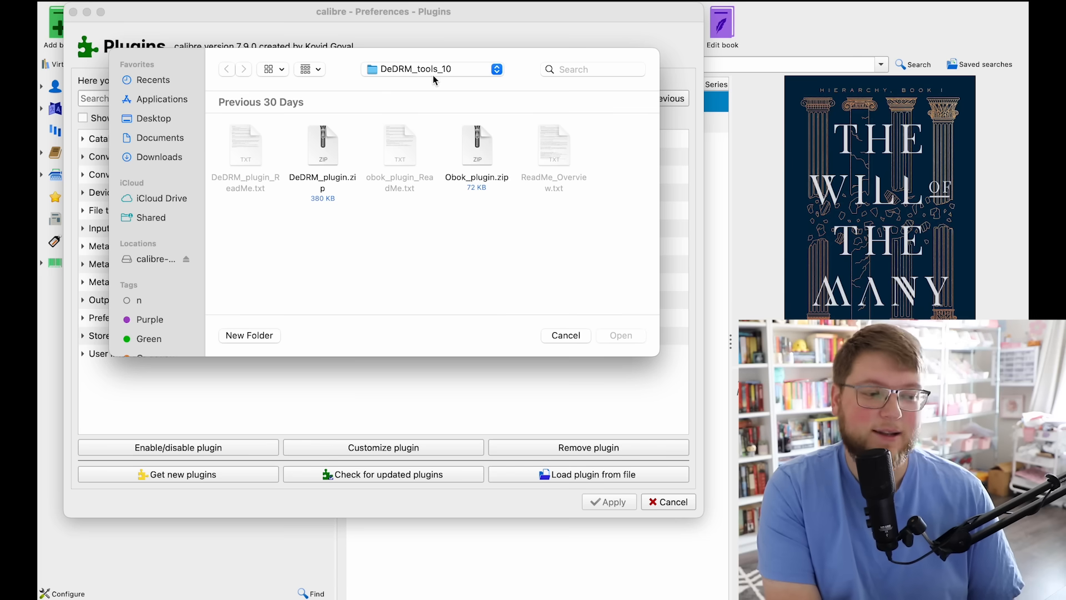
pyautogui.moveTo(333, 163)
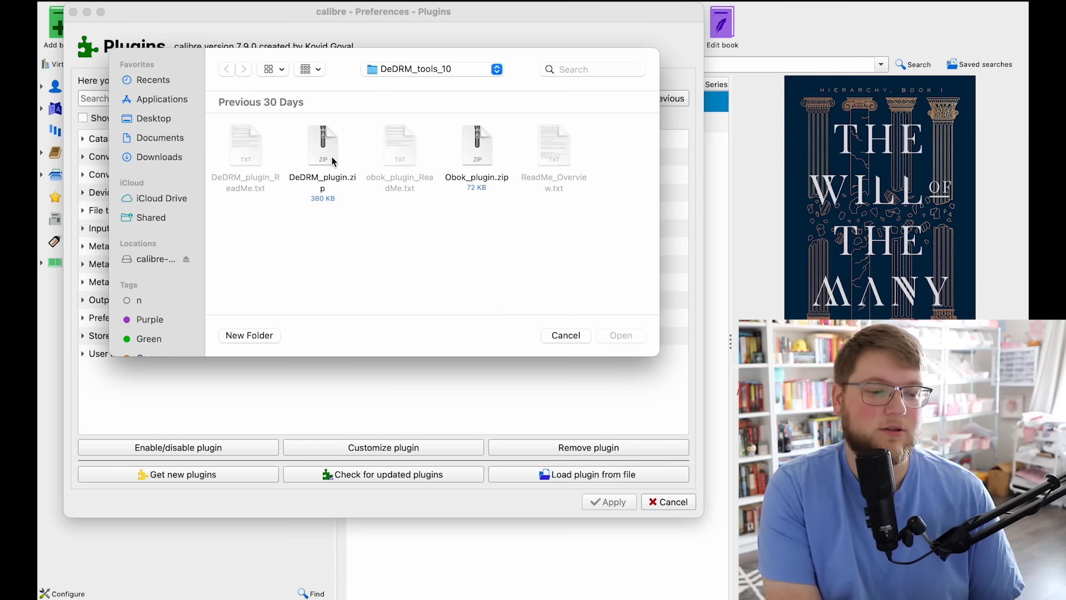
pyautogui.click(322, 144)
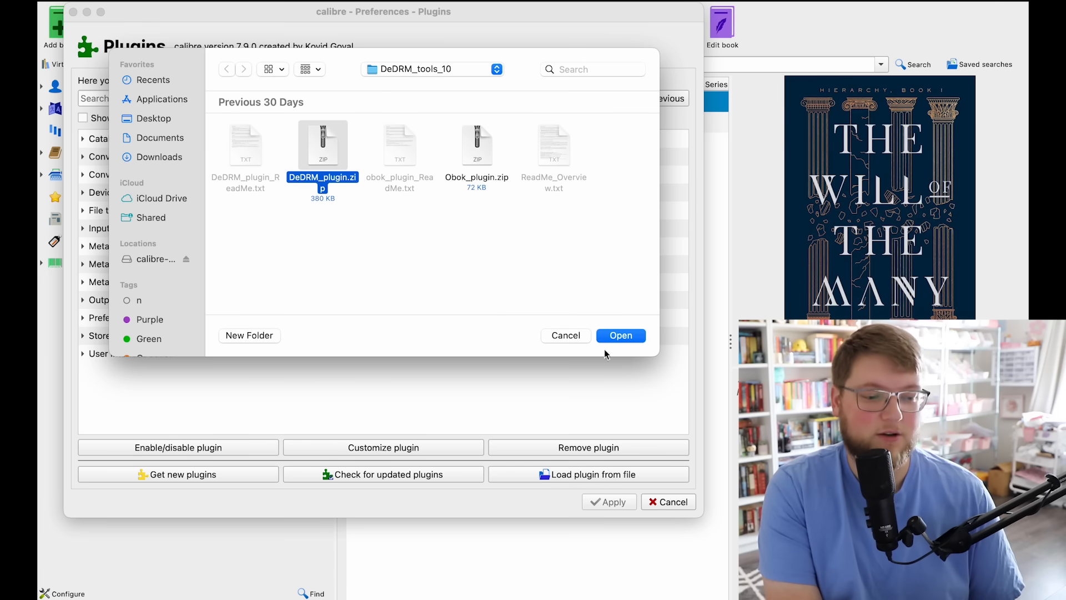
pyautogui.click(621, 336)
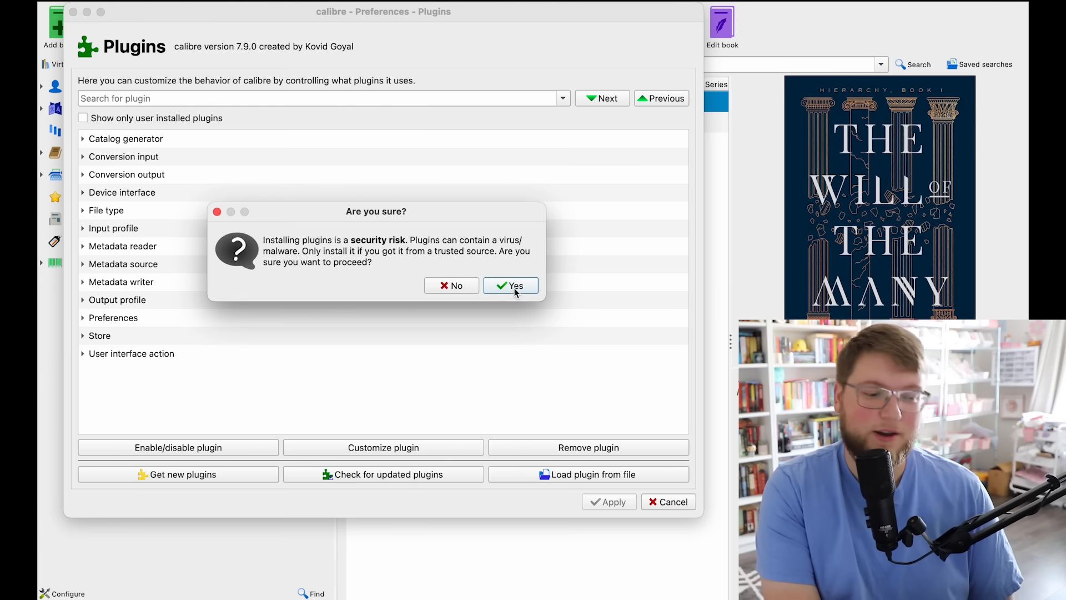
pyautogui.click(511, 286)
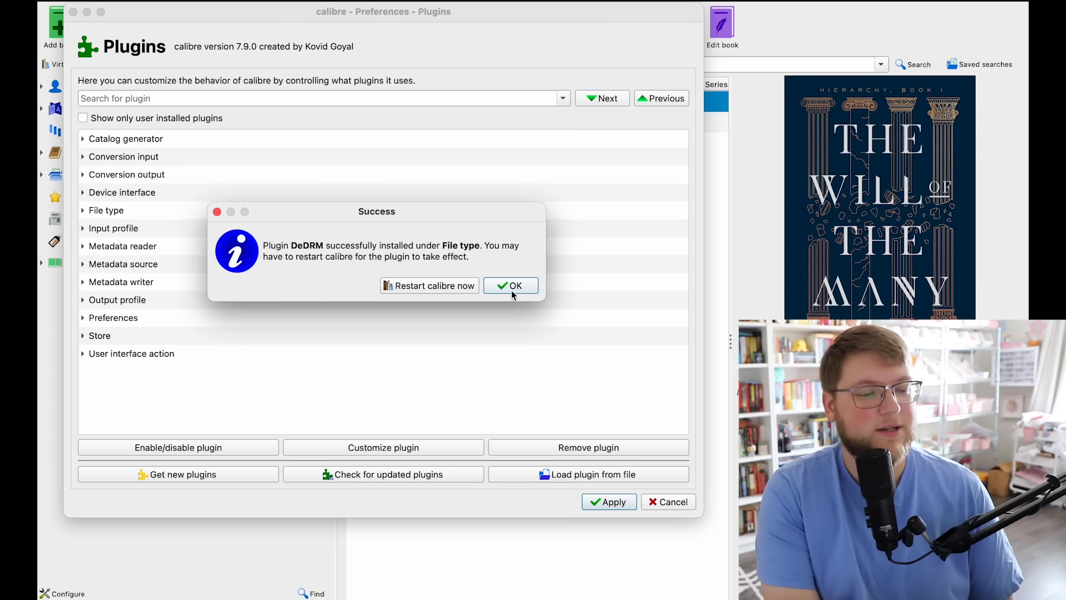
pyautogui.moveTo(457, 316)
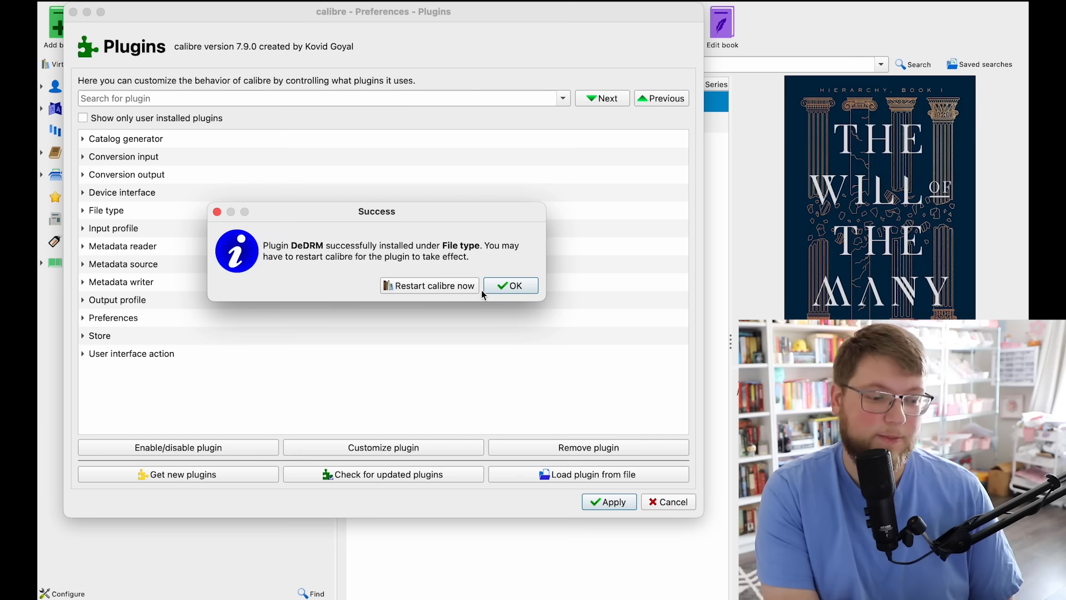
pyautogui.moveTo(457, 294)
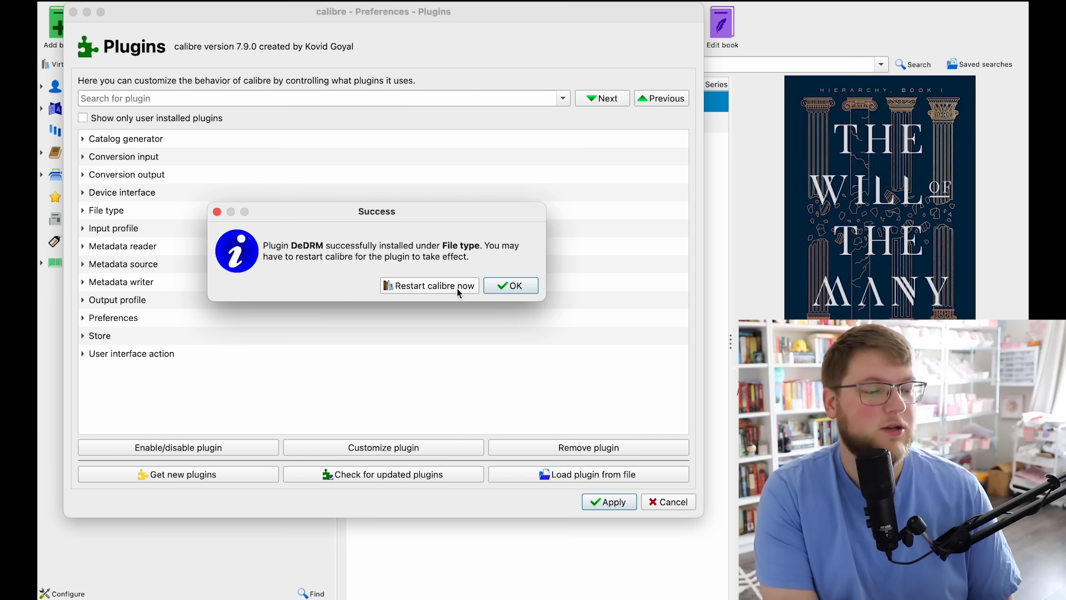
pyautogui.click(511, 284)
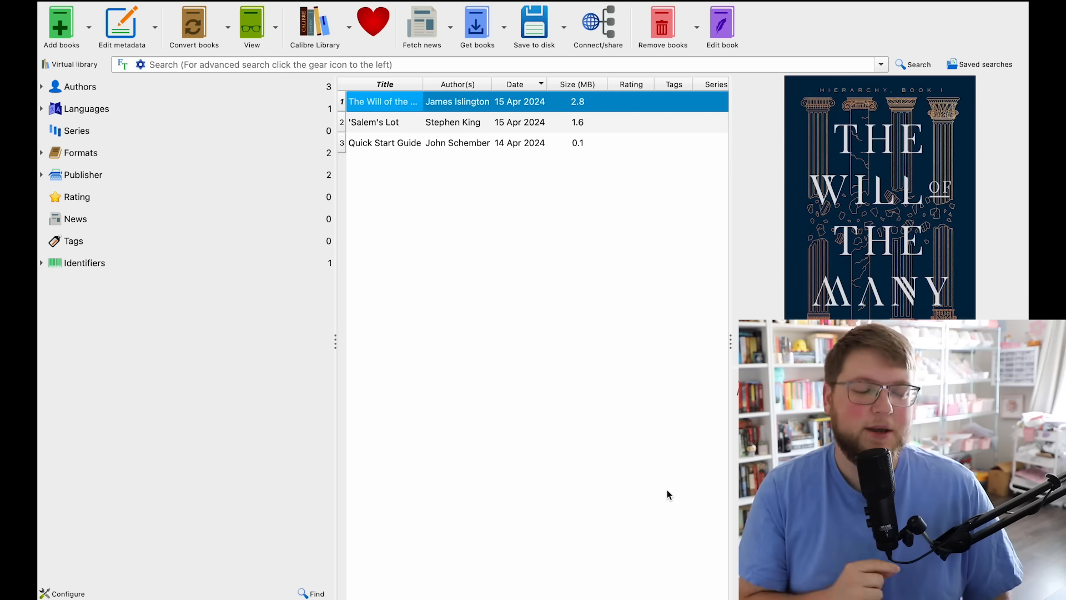
pyautogui.moveTo(240, 138)
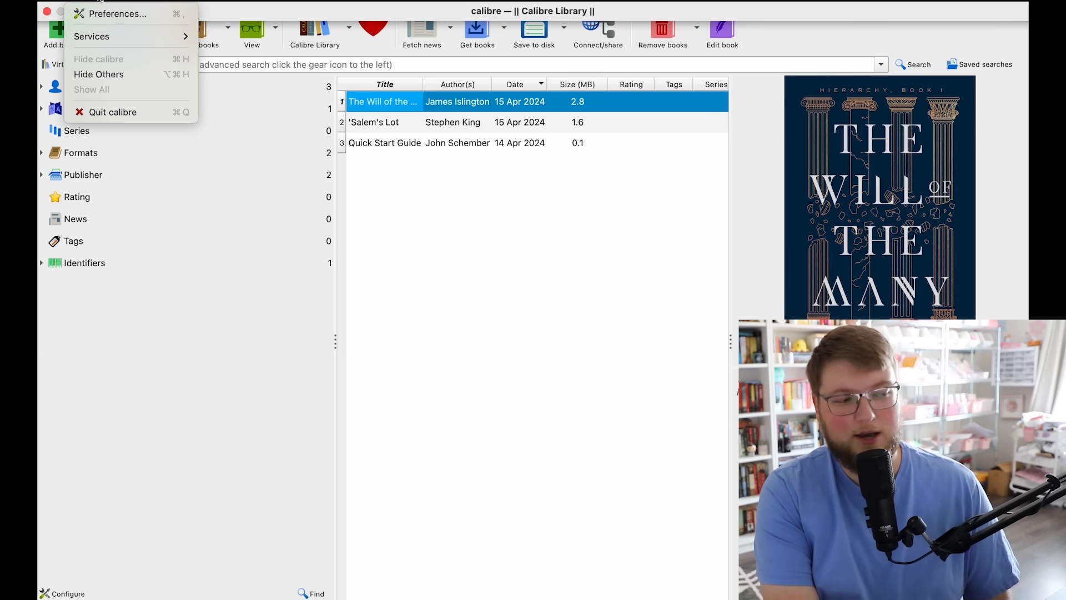
# - After restart, return to Preferences > Plugins with the File type group expanded showing DeDRM
pyautogui.click(114, 14)
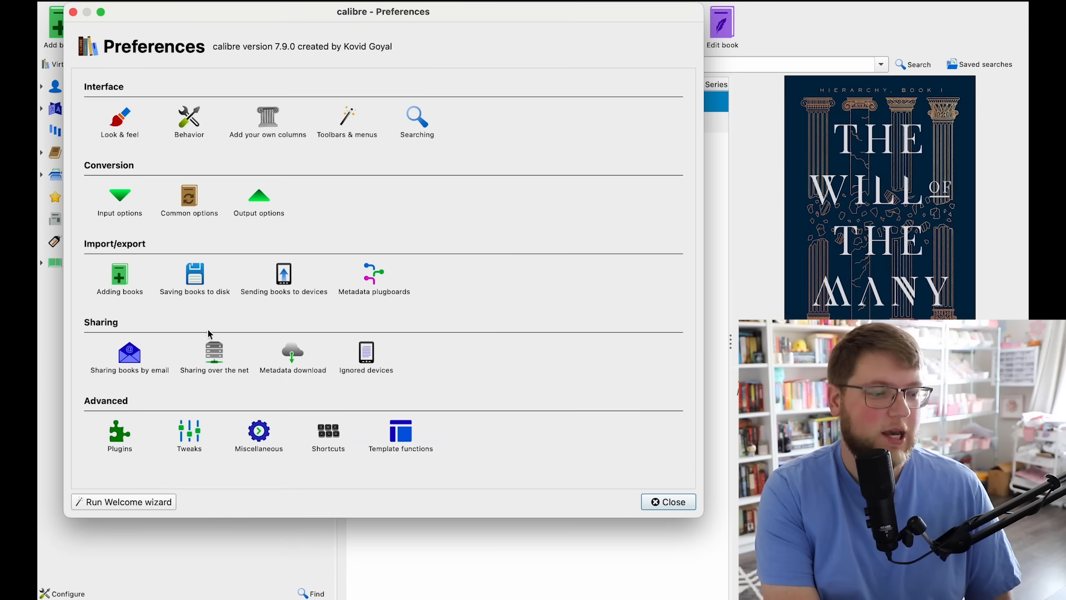
pyautogui.moveTo(125, 440)
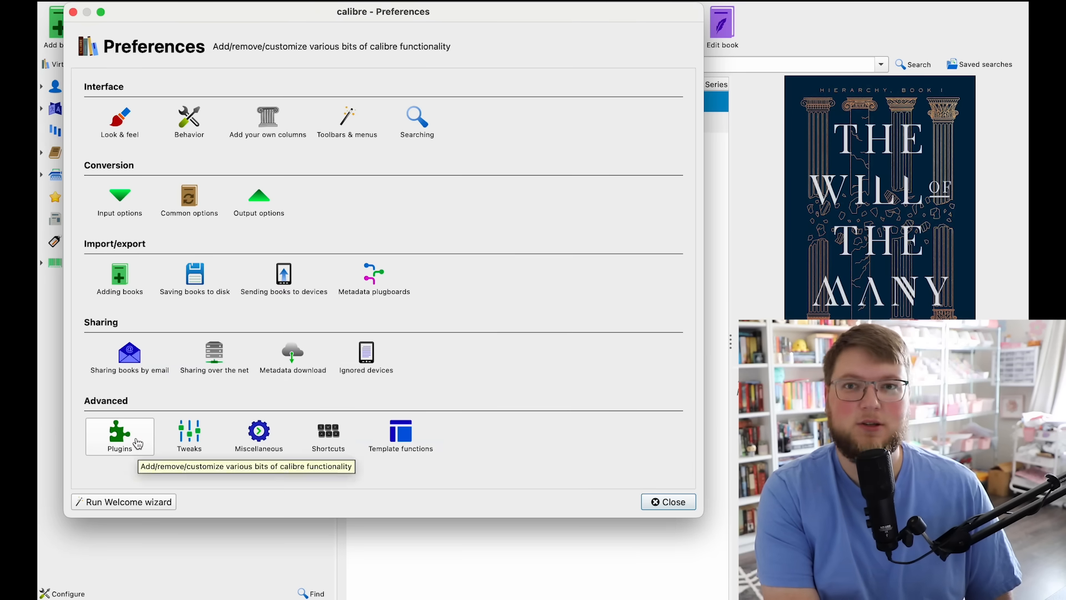
pyautogui.click(120, 432)
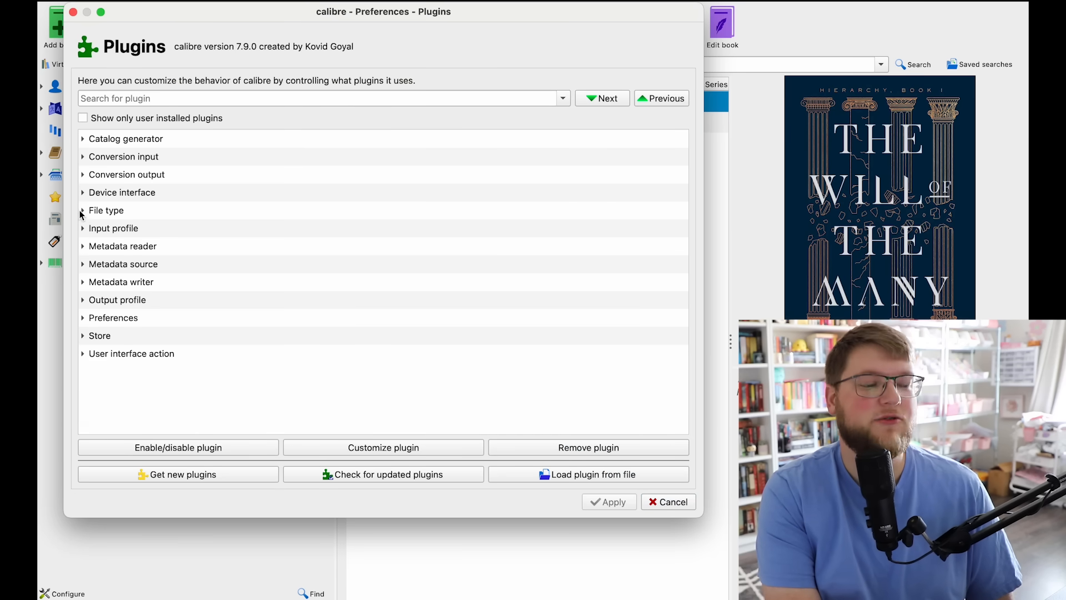
pyautogui.moveTo(86, 216)
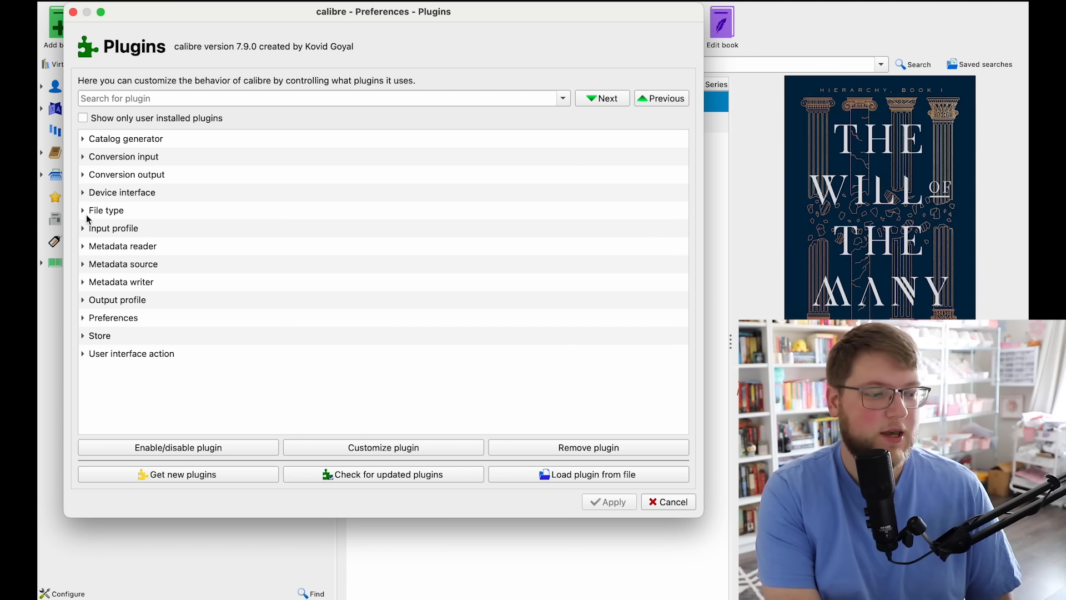
pyautogui.click(106, 211)
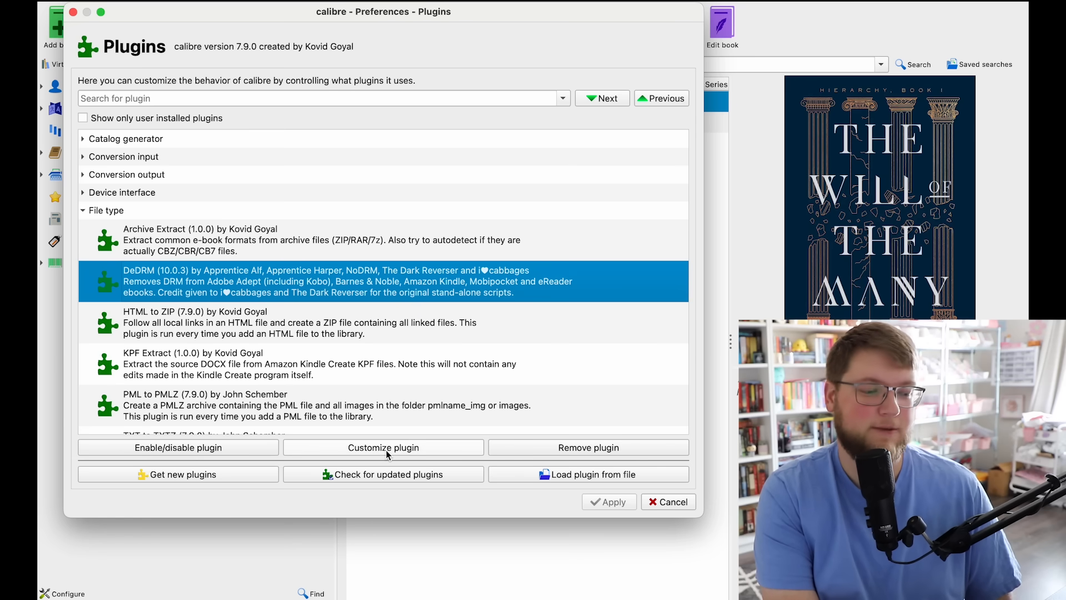
# - Customize DeDRM, go to Kindle eInk ebooks, and start adding a new Kindle serial number
pyautogui.click(383, 447)
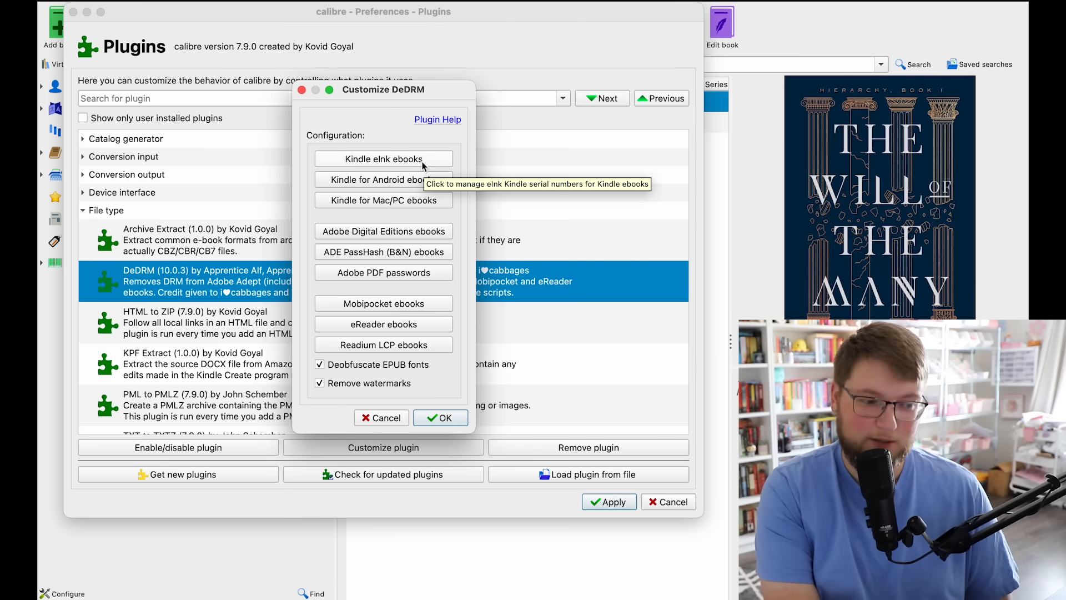
pyautogui.click(383, 158)
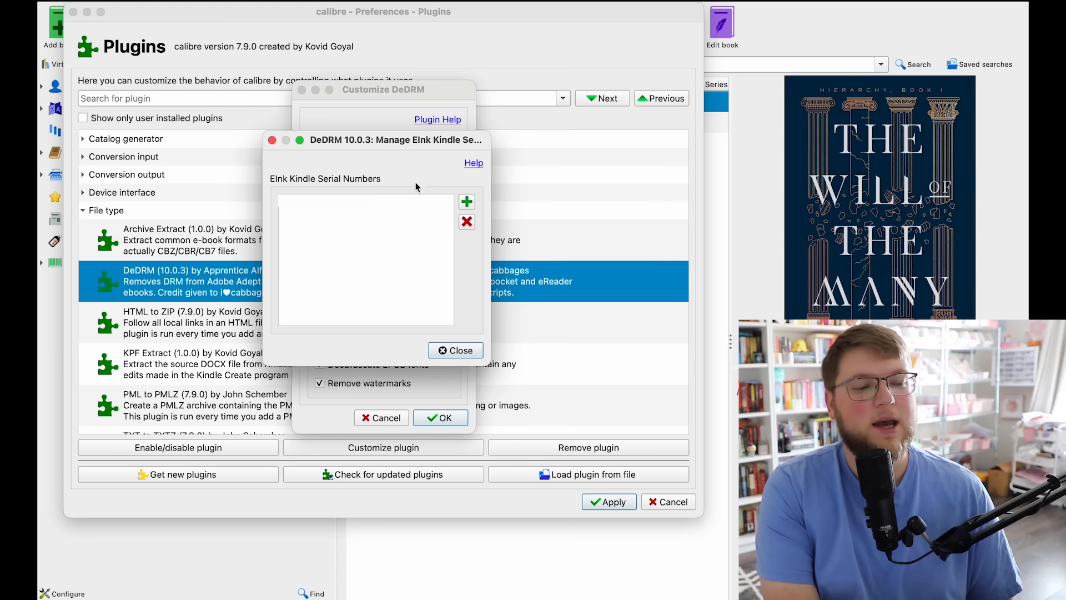
pyautogui.moveTo(422, 202)
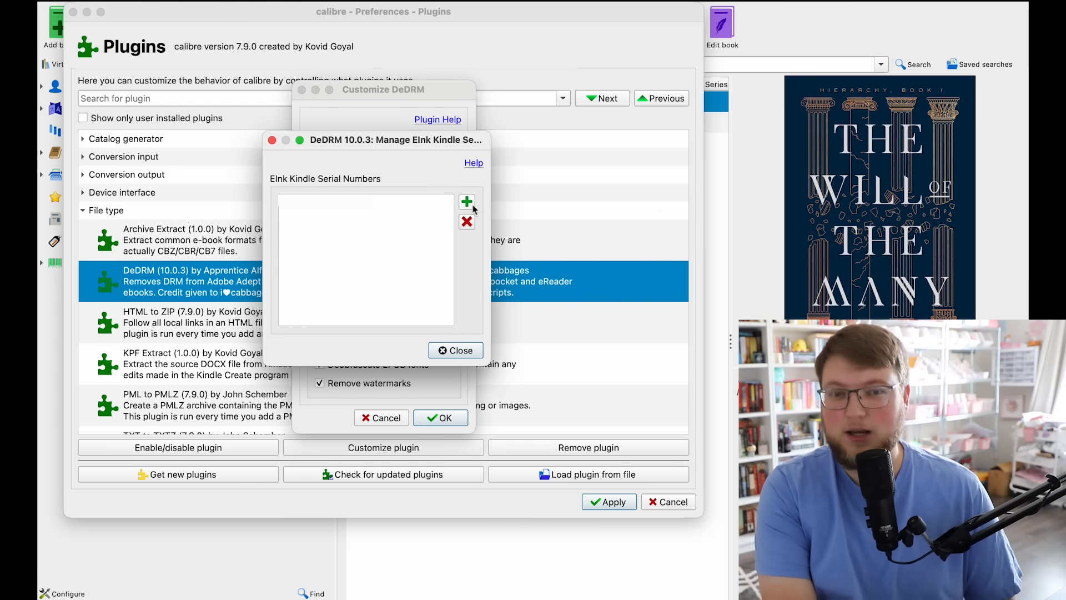
pyautogui.click(466, 201)
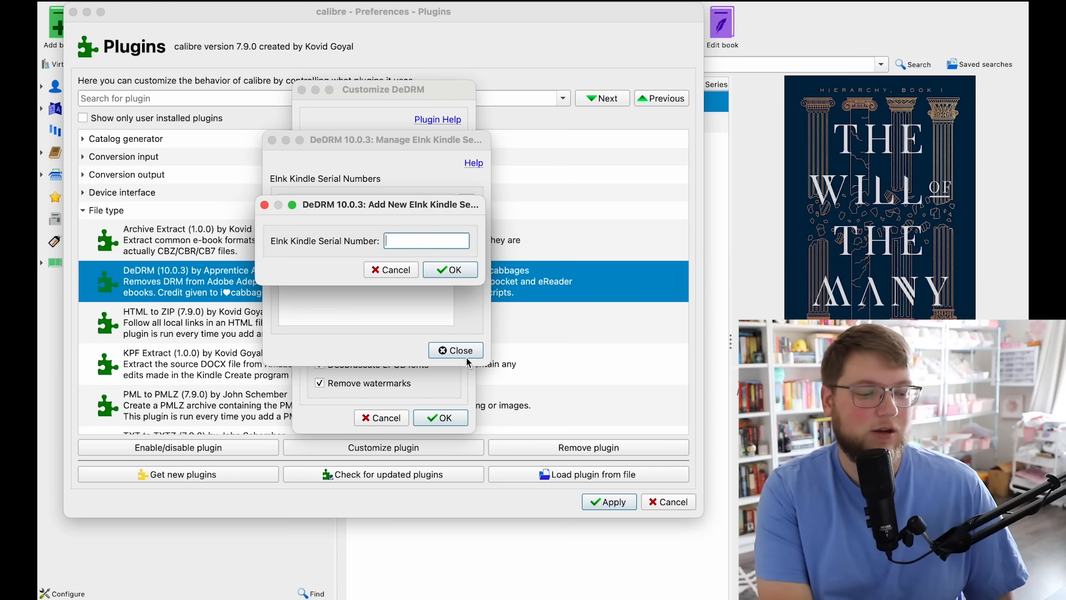
# - Dismiss the serial prompt, then on Amazon go to Account and into Content Library
pyautogui.click(391, 269)
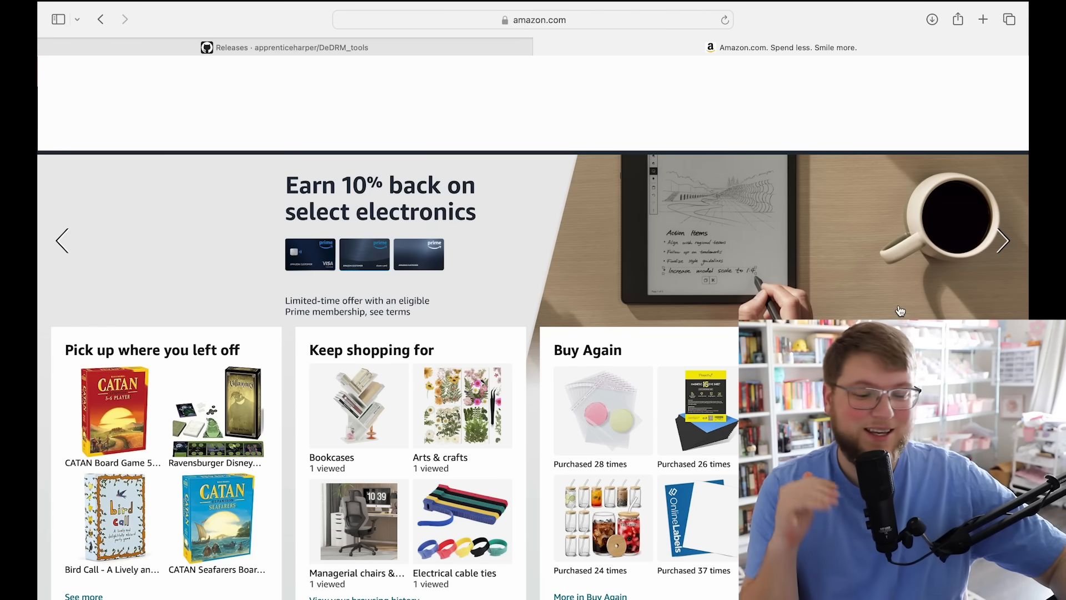
pyautogui.moveTo(841, 171)
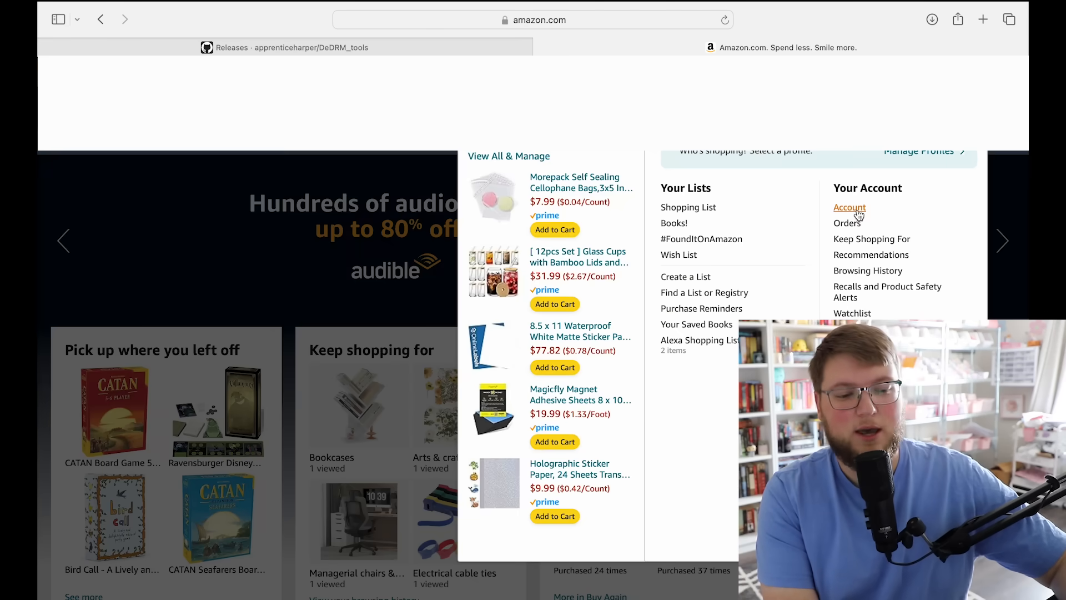
pyautogui.click(850, 207)
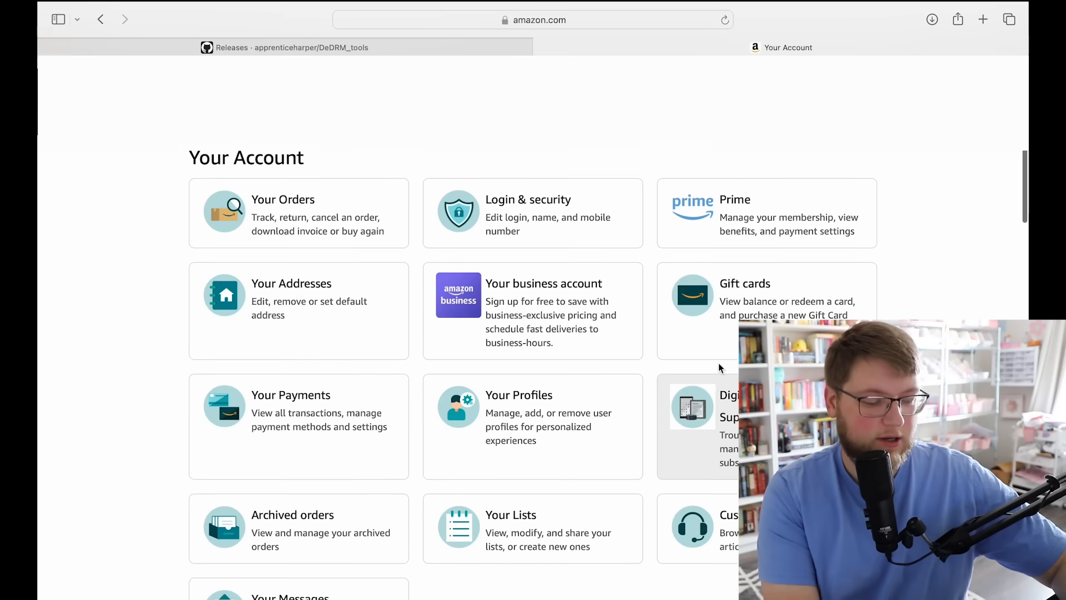
pyautogui.scroll(-3)
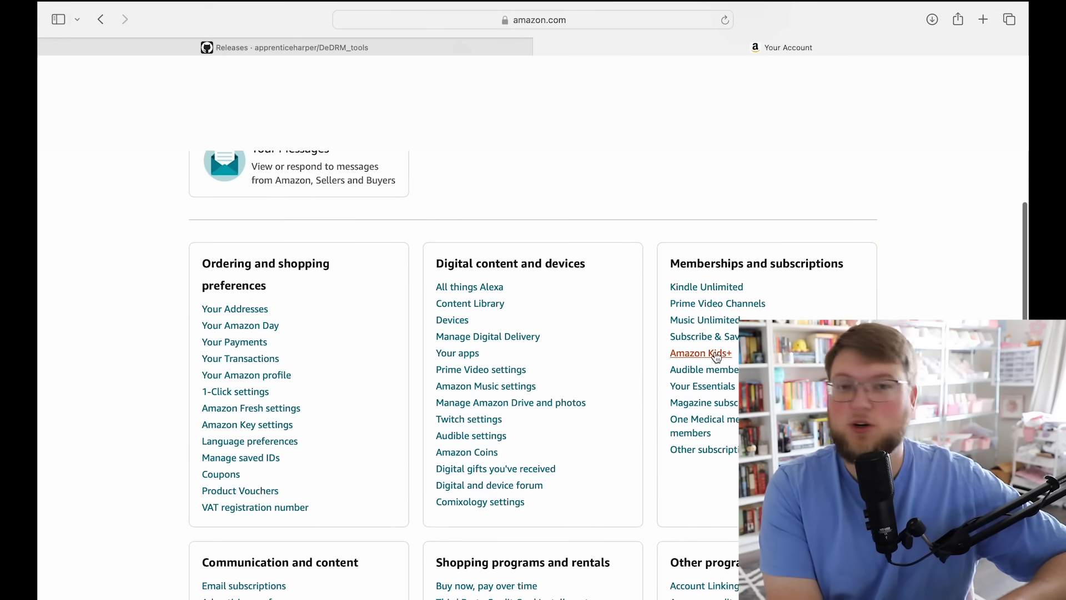
pyautogui.moveTo(494, 310)
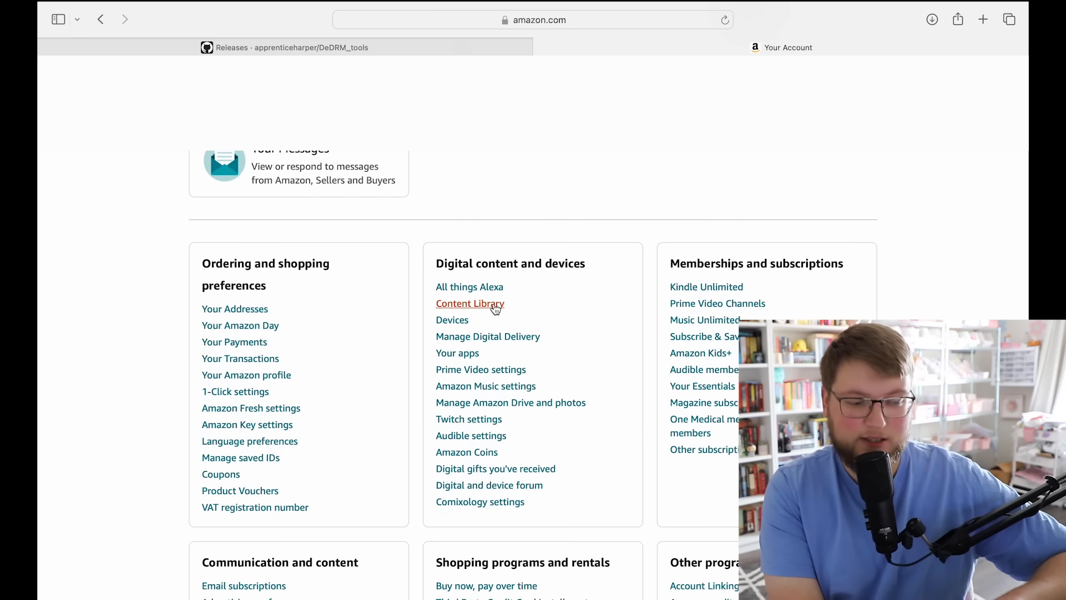
pyautogui.click(471, 303)
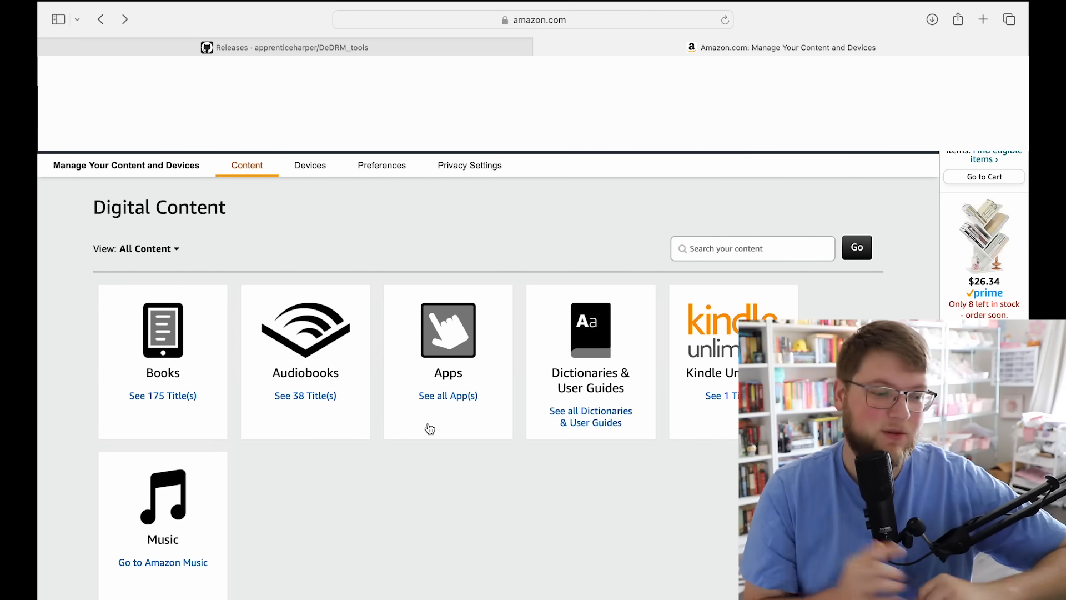
pyautogui.moveTo(247, 359)
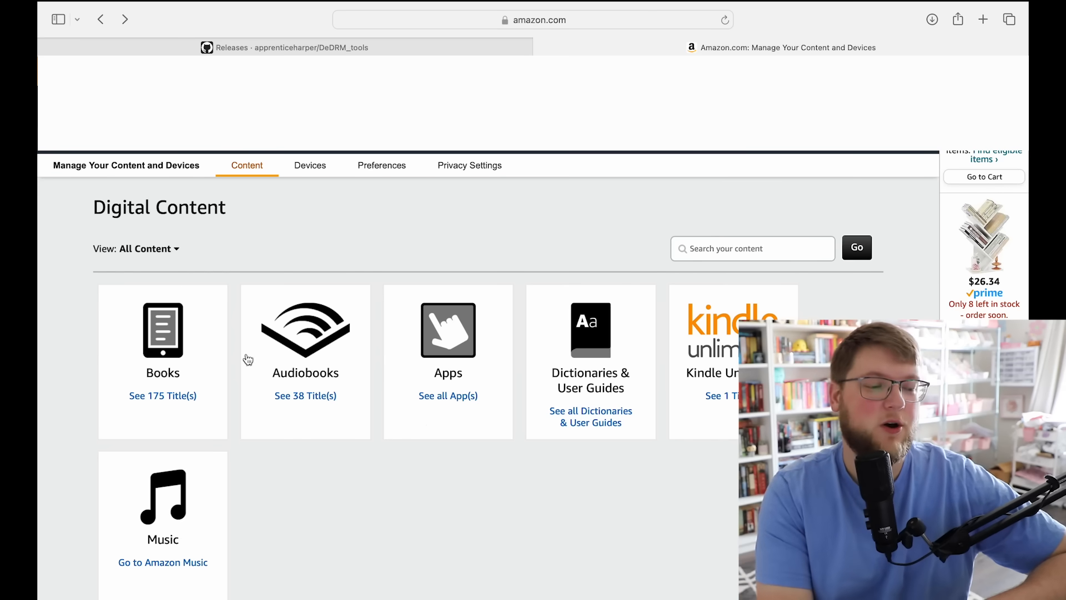
pyautogui.moveTo(311, 191)
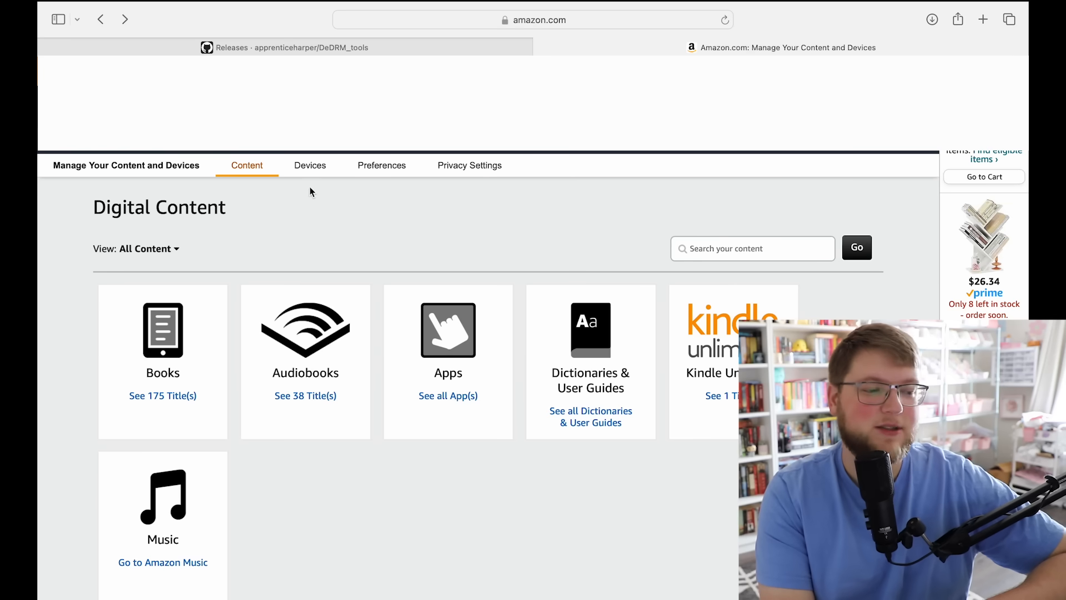
# - Under Devices, choose the Kindle and scroll to its Device Summary serial number
pyautogui.click(311, 165)
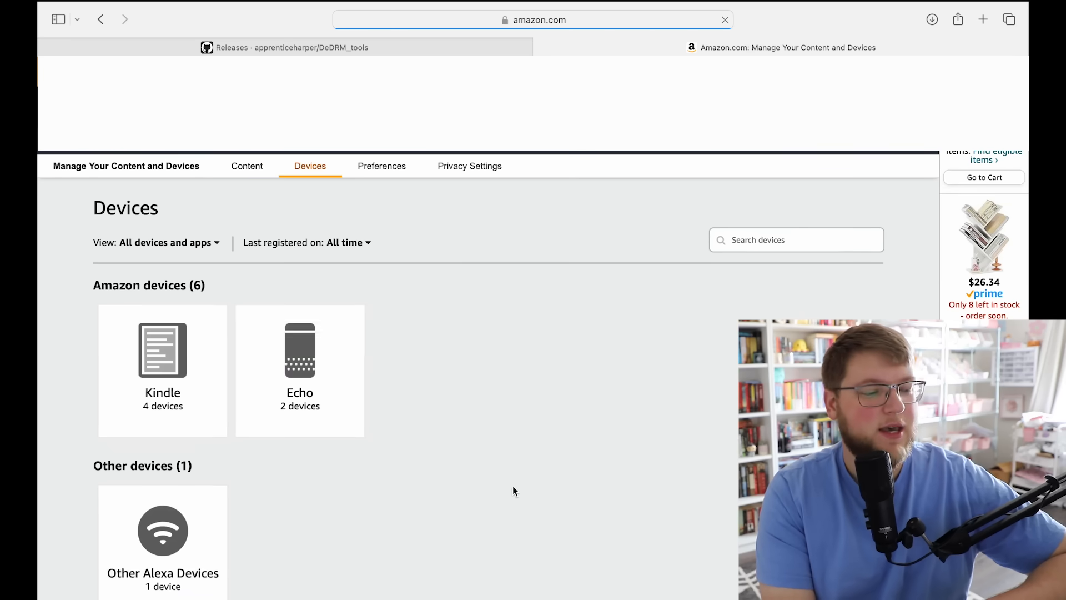
pyautogui.scroll(-3)
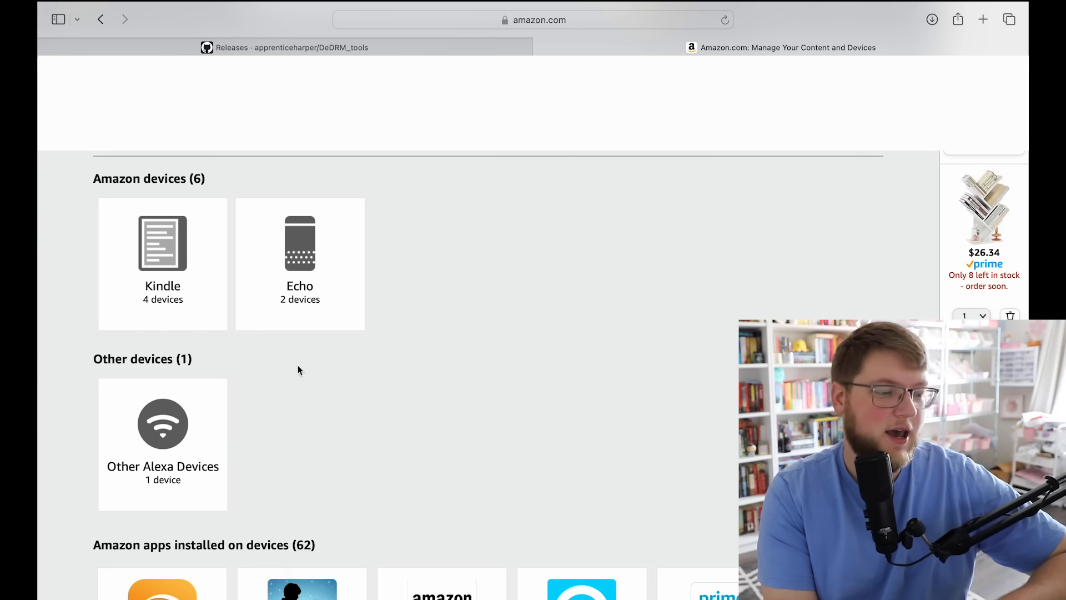
pyautogui.click(162, 265)
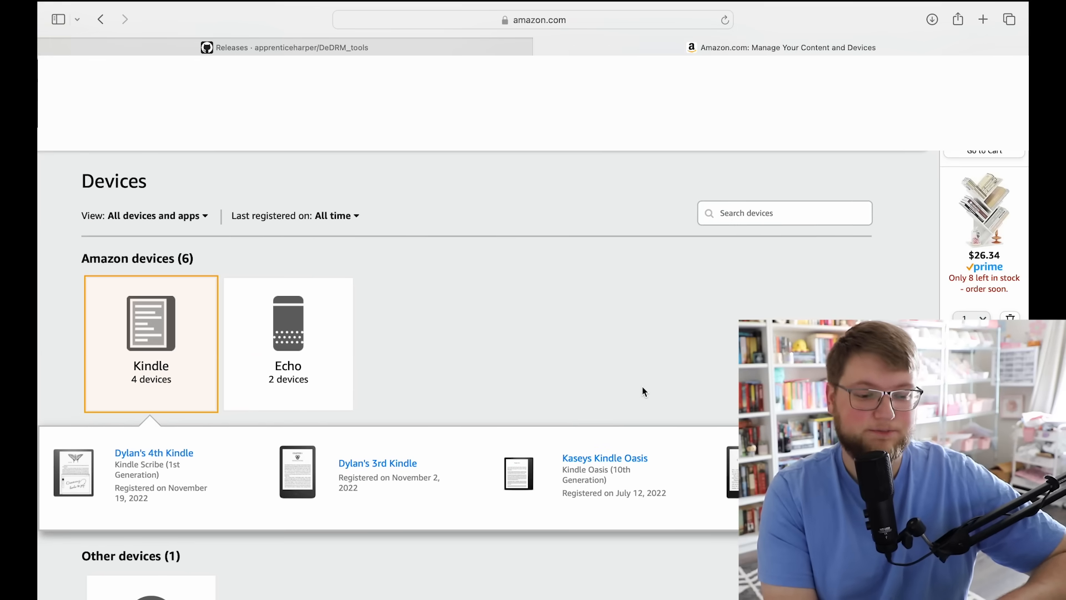
pyautogui.scroll(-3)
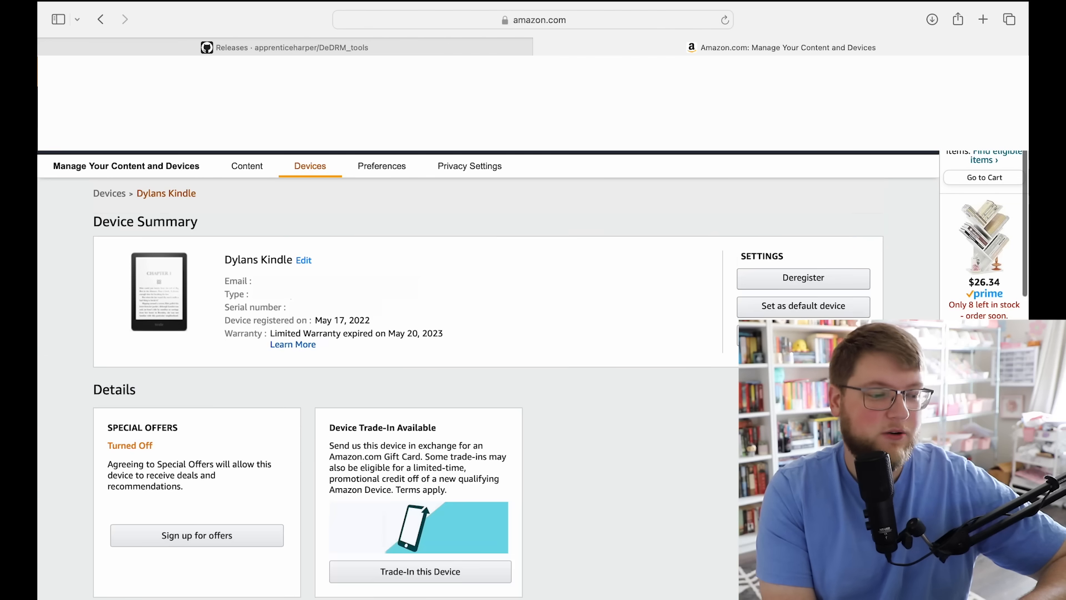
pyautogui.scroll(-3)
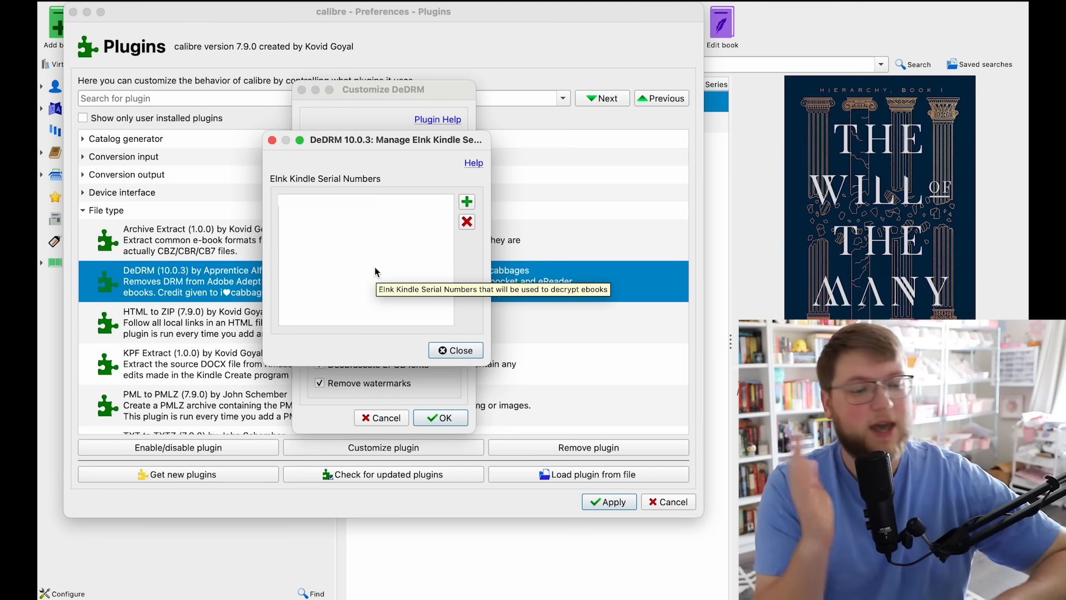
# - Leave the serial field empty and close Customize DeDRM with OK
pyautogui.click(467, 201)
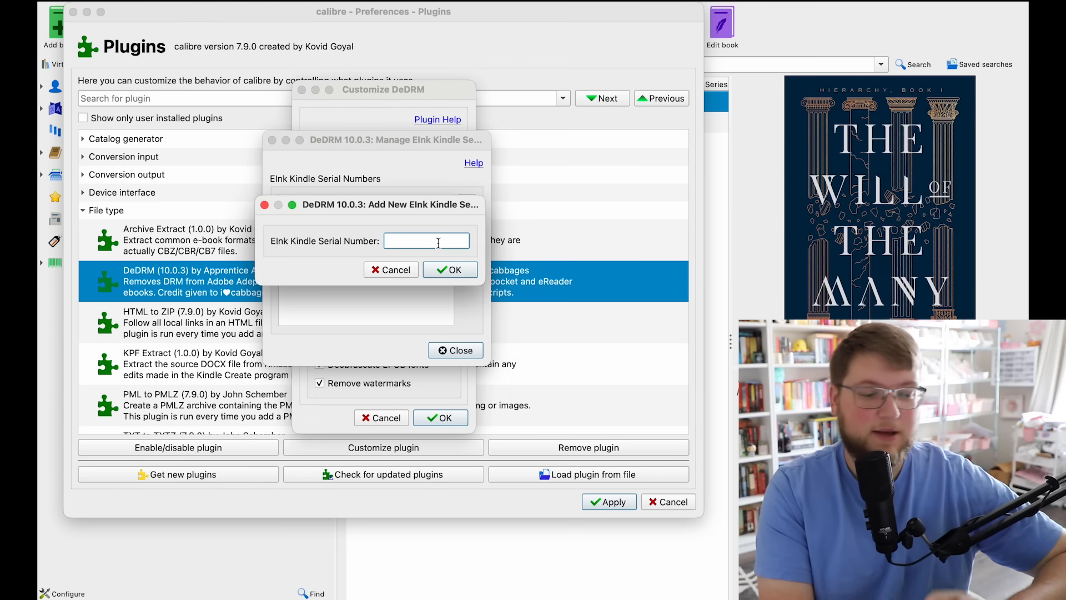
pyautogui.moveTo(437, 241)
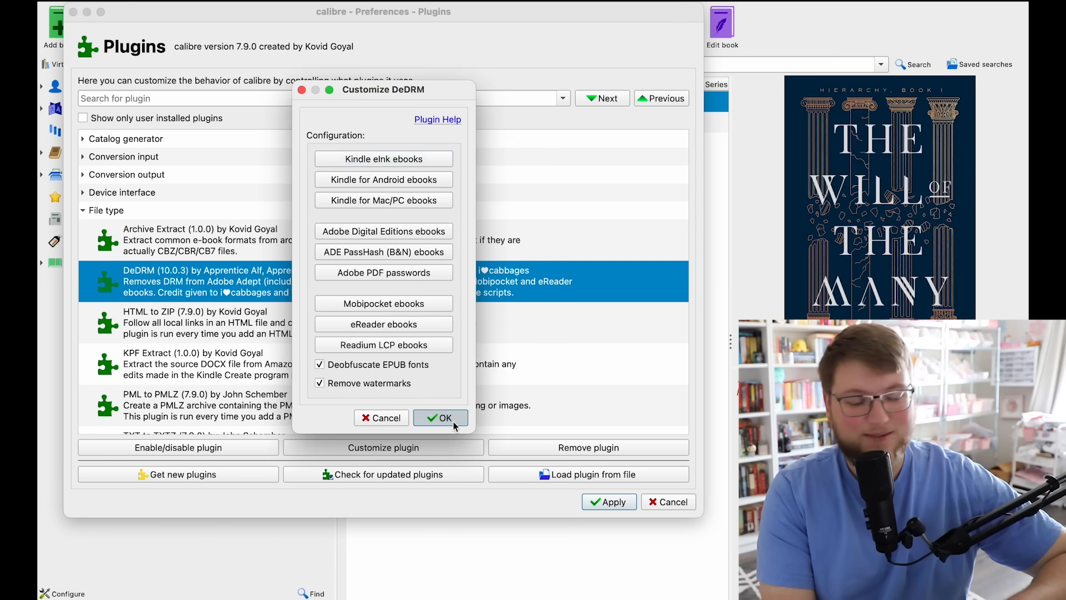
pyautogui.click(440, 417)
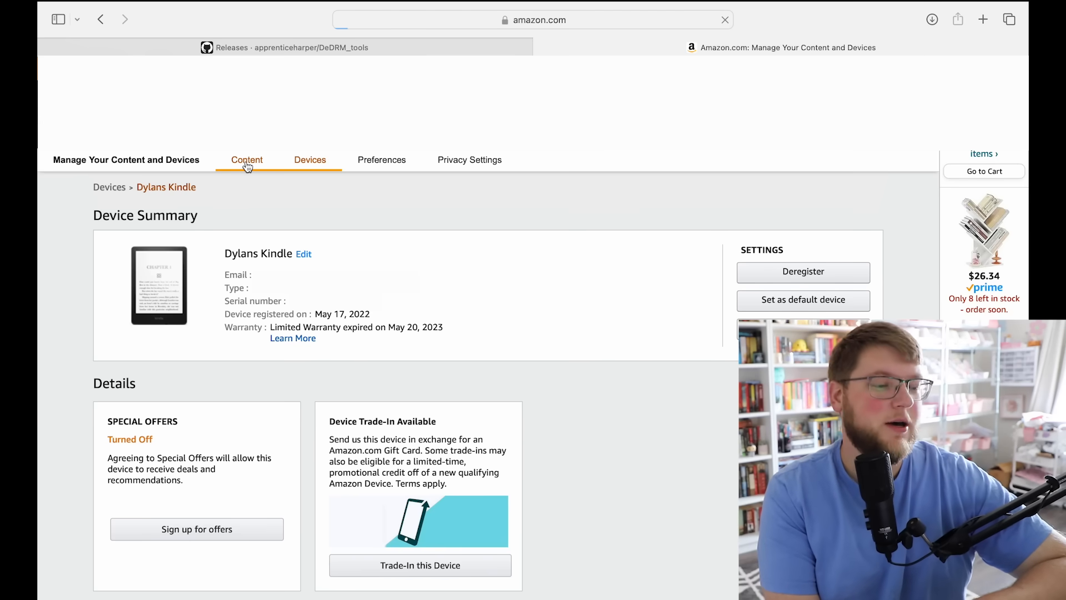
# - Show the Content overview and list all 175 Kindle book titles, browsing through the library
pyautogui.click(247, 160)
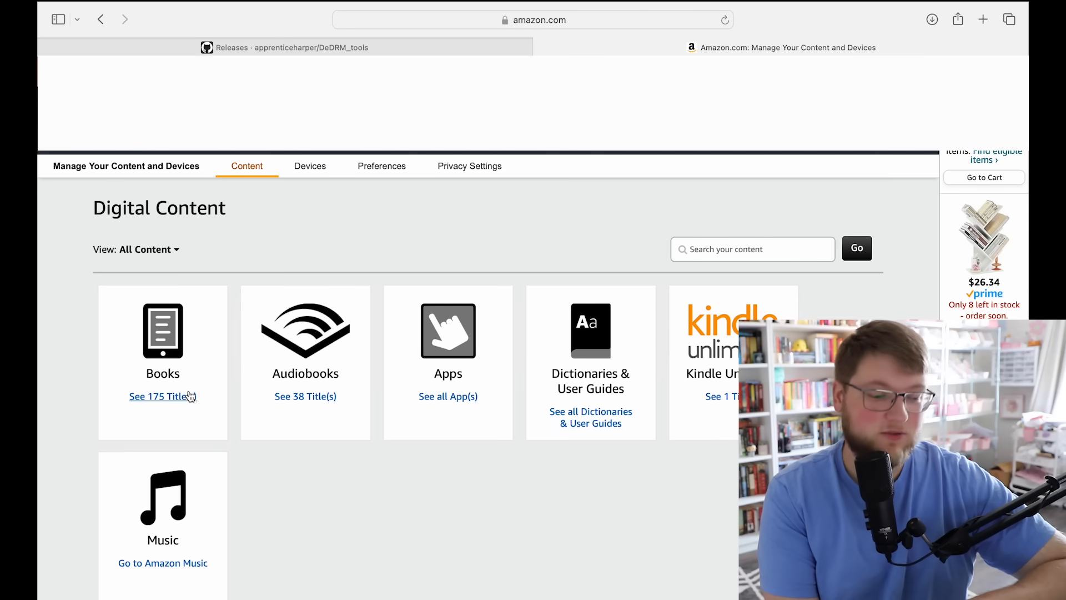
pyautogui.click(160, 396)
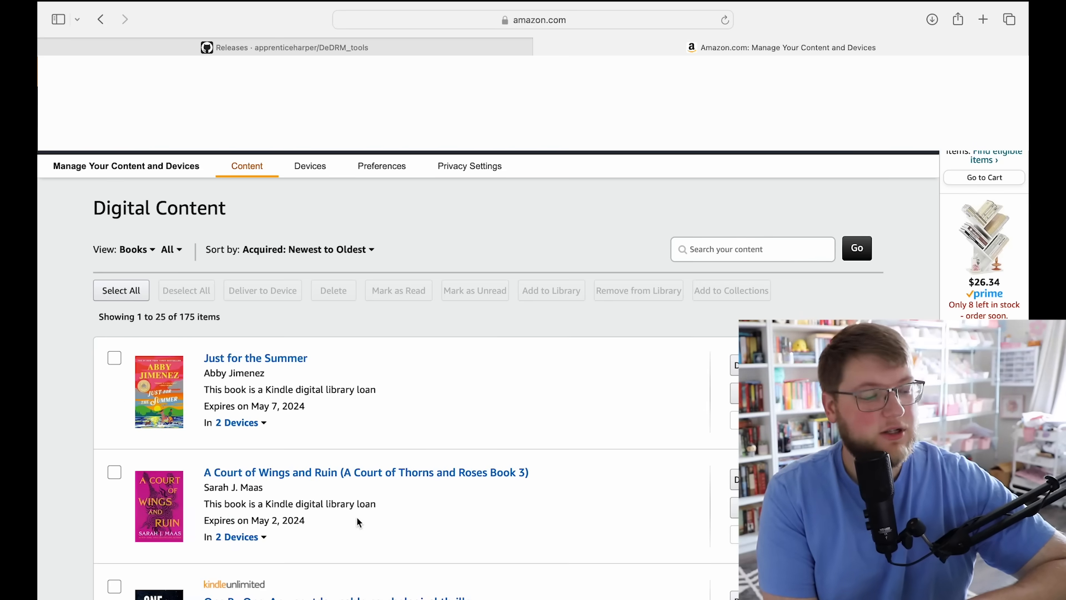
pyautogui.scroll(-3)
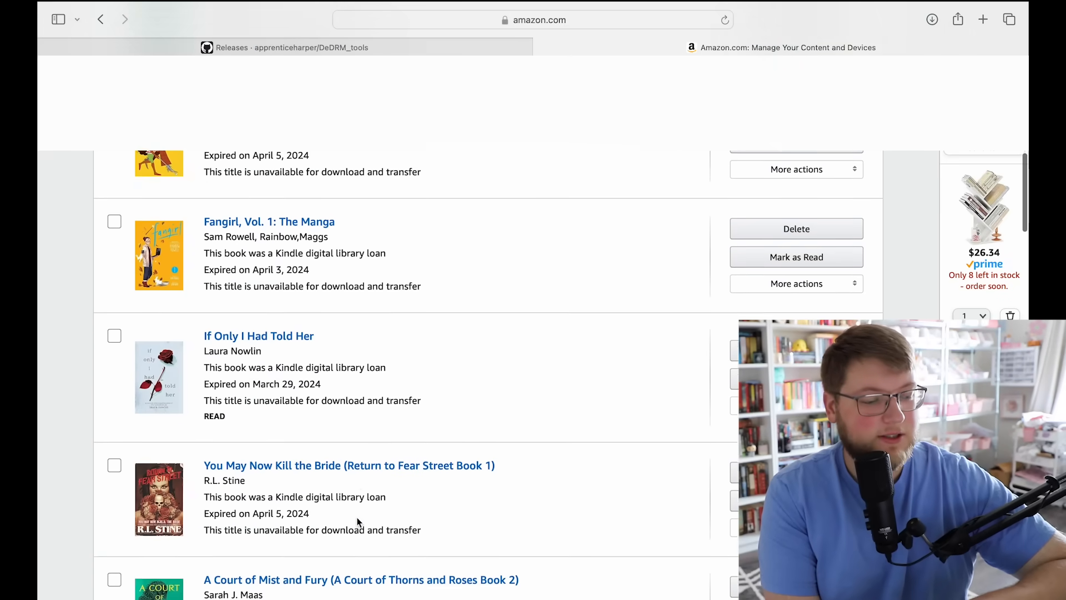
pyautogui.scroll(-3)
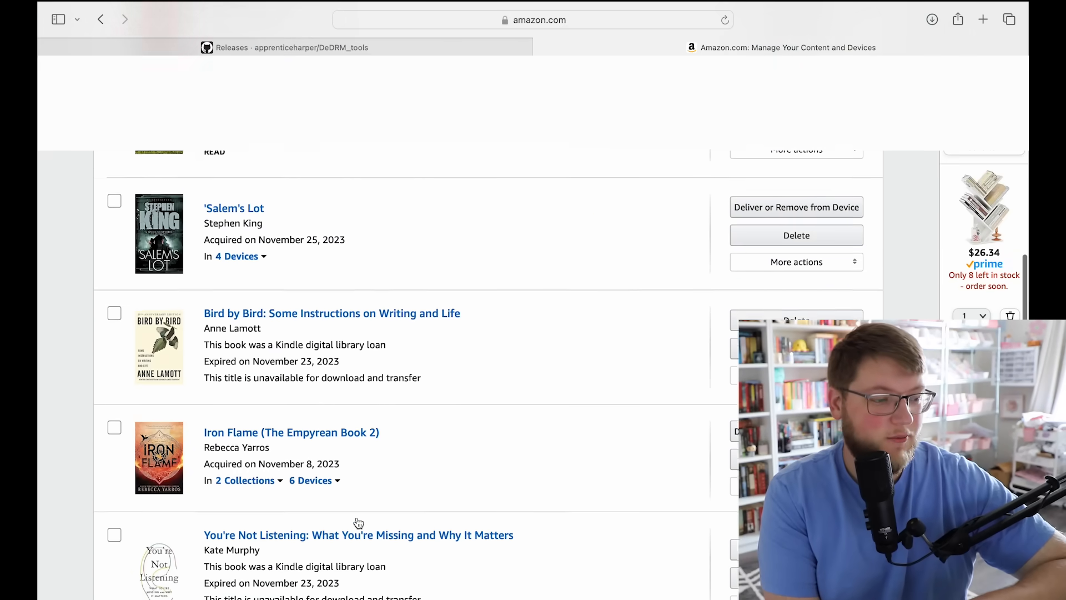
pyautogui.scroll(-3)
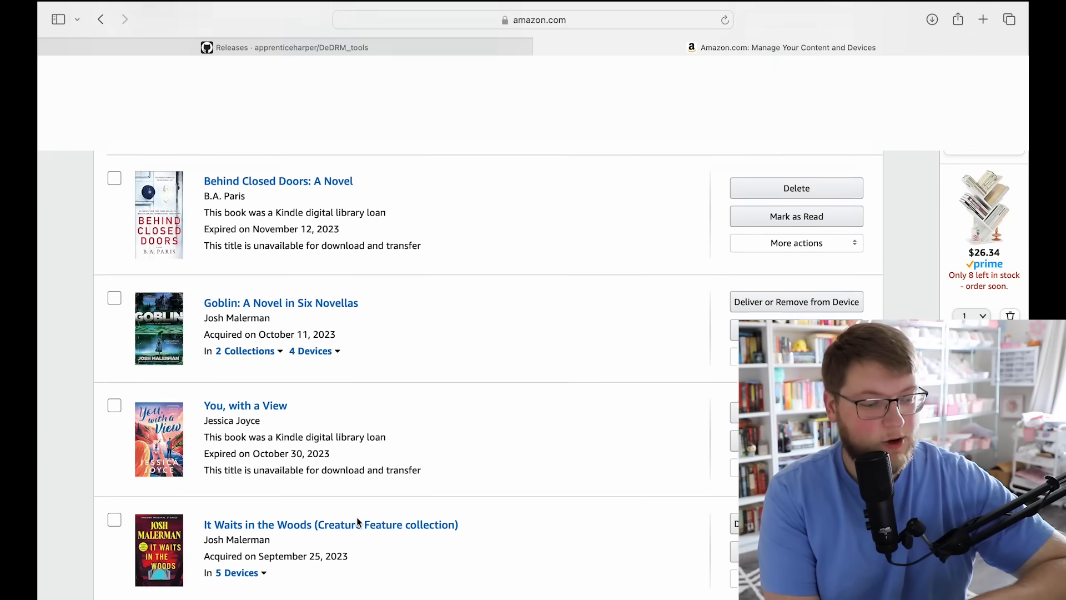
pyautogui.scroll(-3)
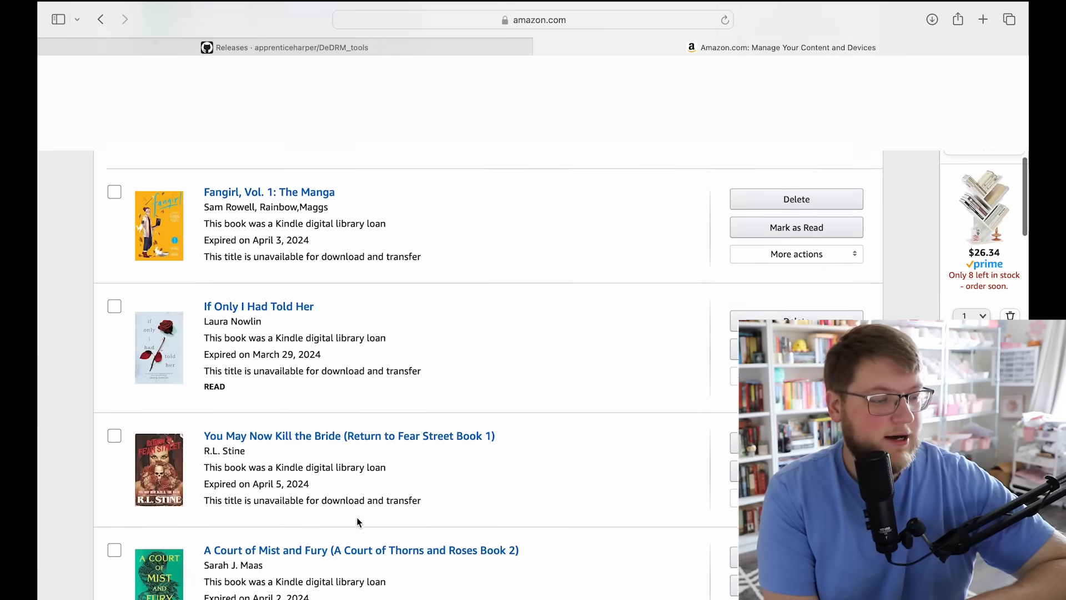
pyautogui.scroll(-3)
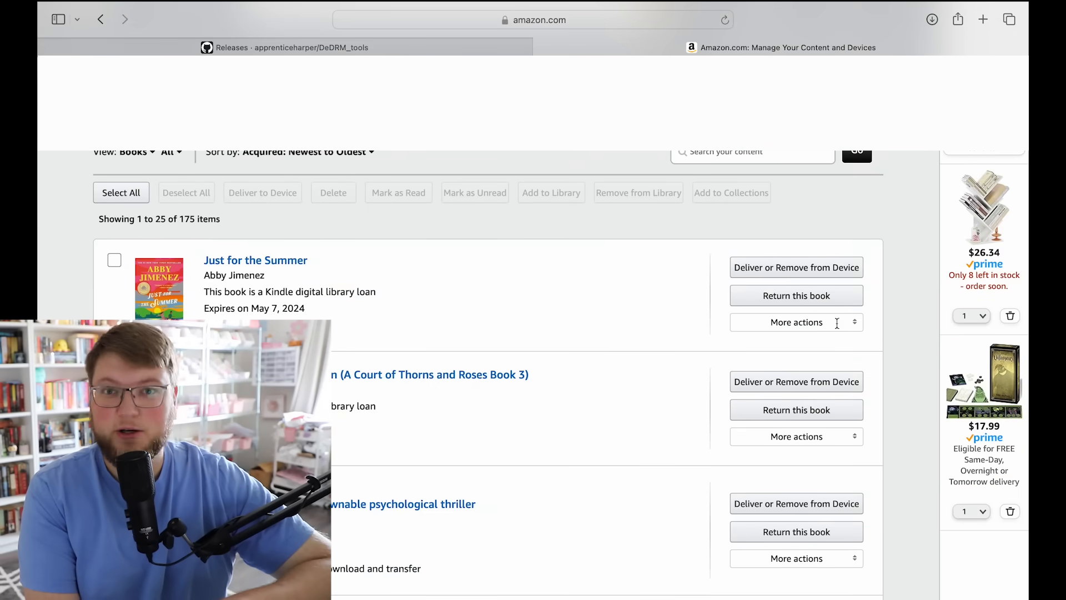
# - Download Just for the Summer via 'Download & transfer via USB' for Dylans Kindle
pyautogui.click(797, 322)
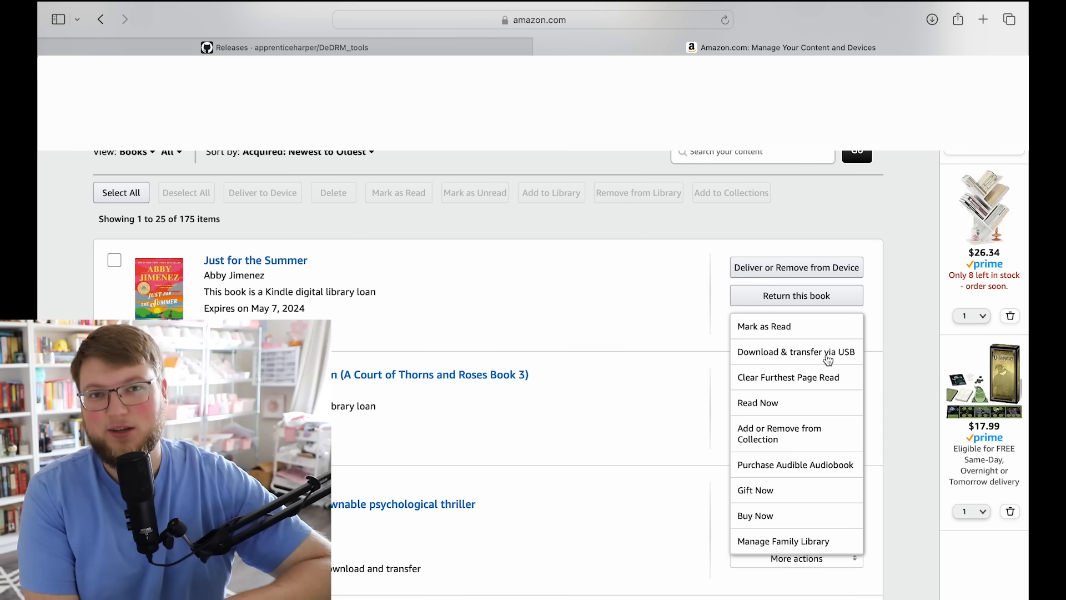
pyautogui.click(798, 353)
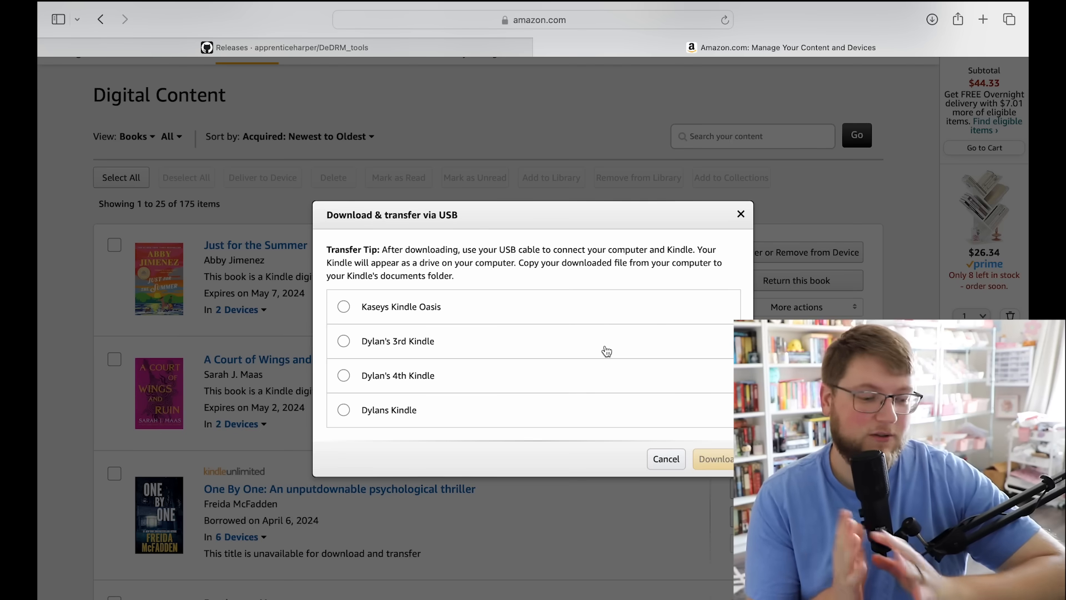
pyautogui.moveTo(371, 420)
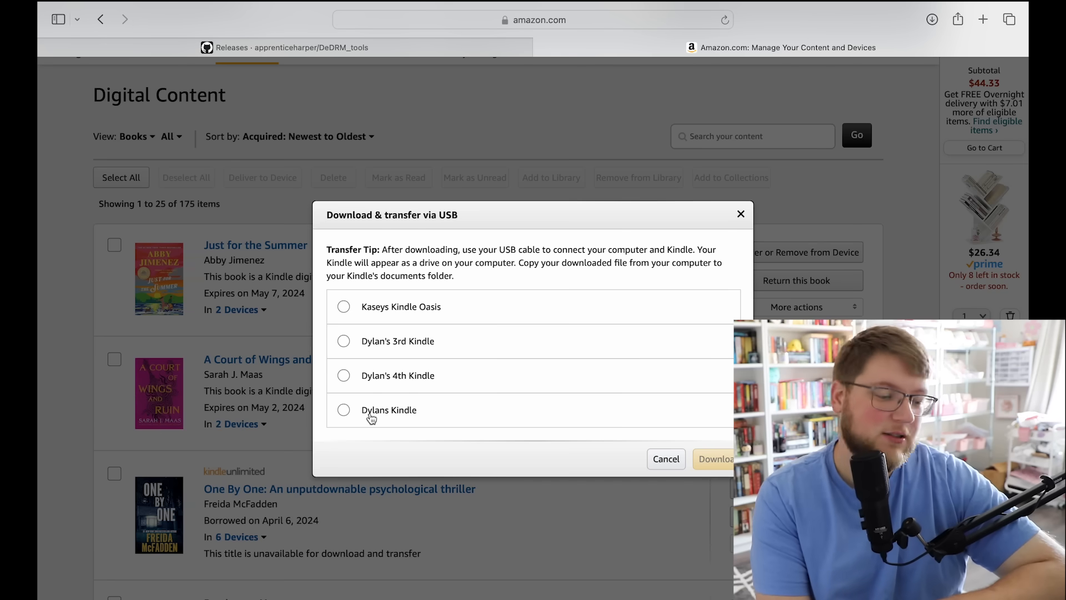
pyautogui.click(343, 410)
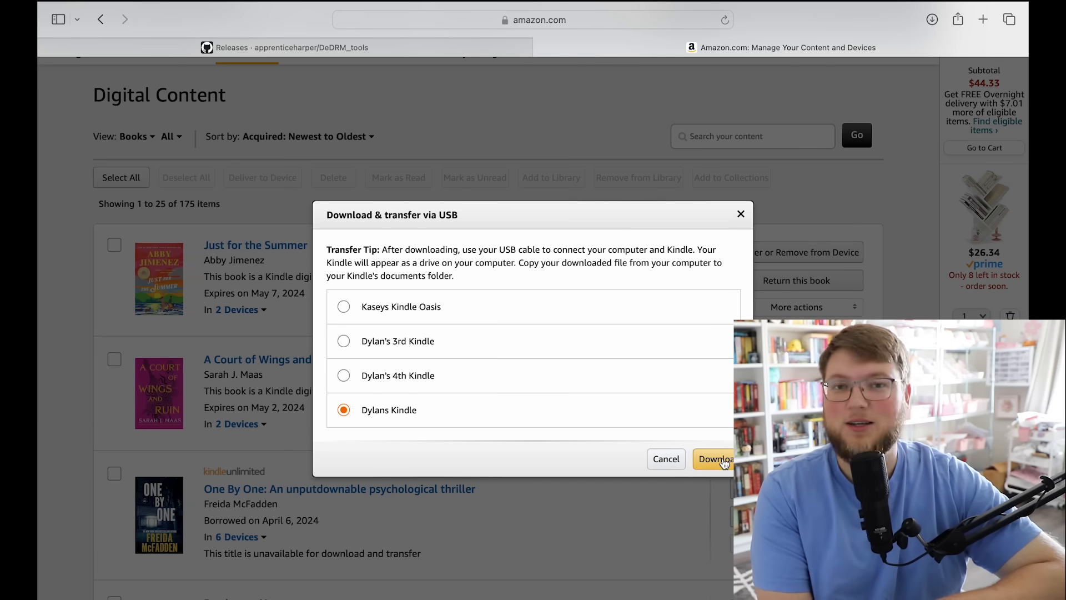
pyautogui.click(714, 459)
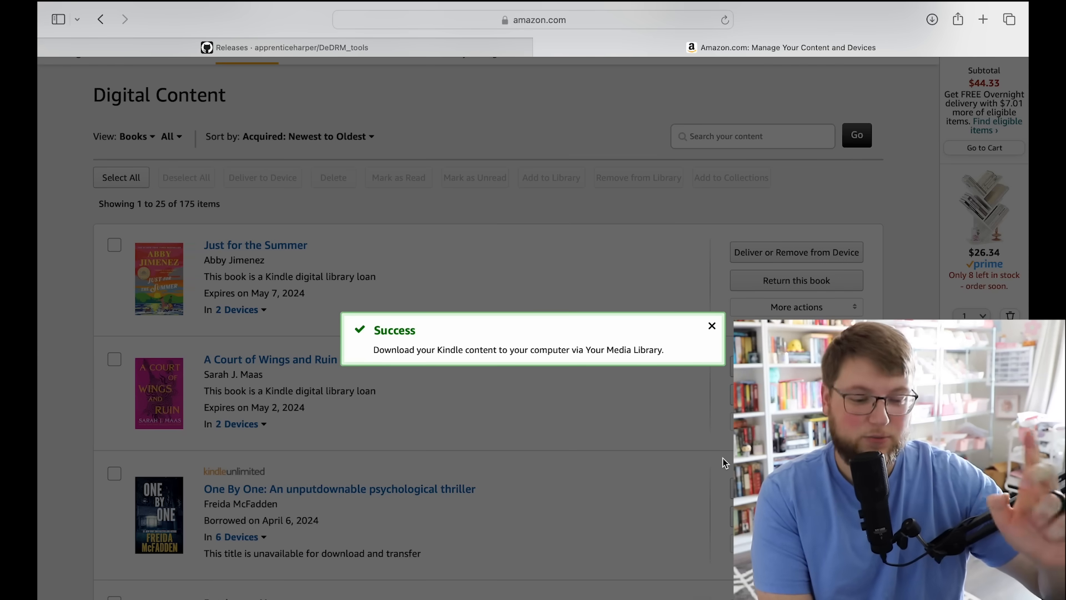
# - Apply the plugin settings in calibre's Preferences and close back to the library
pyautogui.click(712, 325)
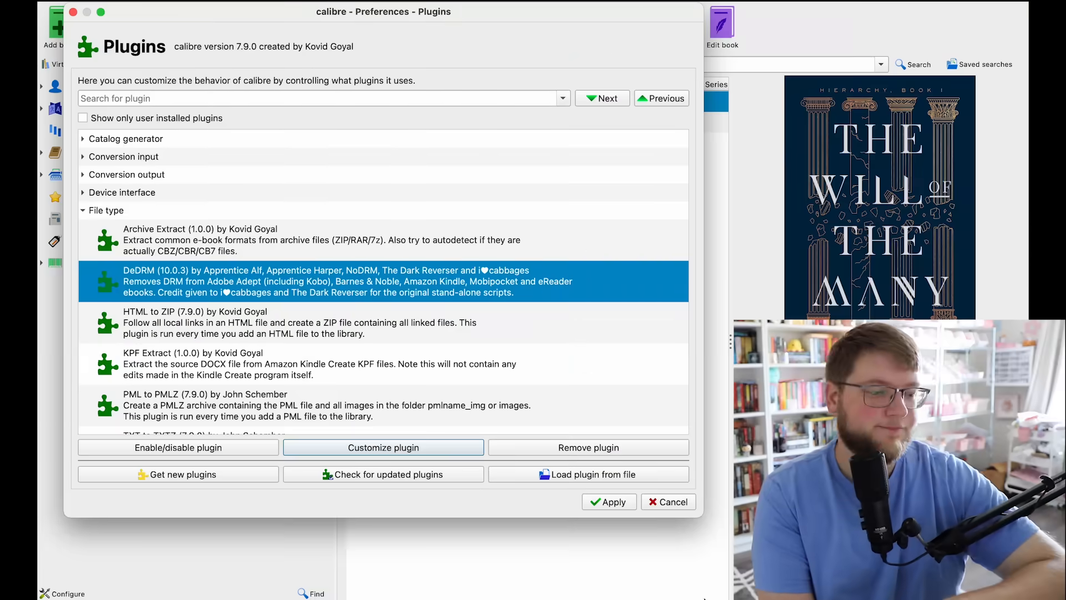
pyautogui.click(667, 502)
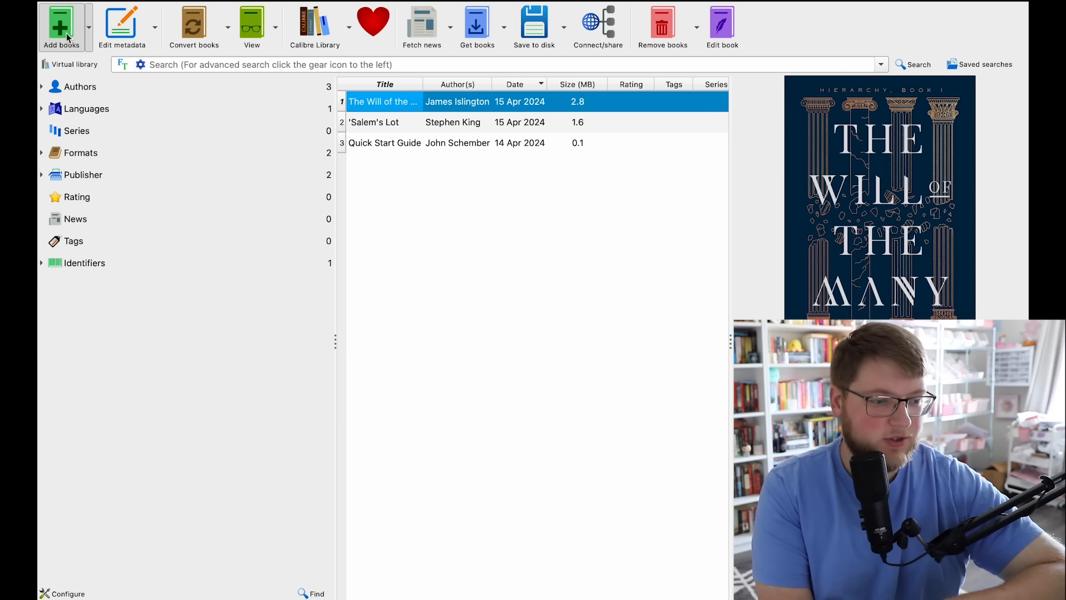
# - Add Just for the Summer.azw3 from Downloads to the calibre library
pyautogui.click(60, 23)
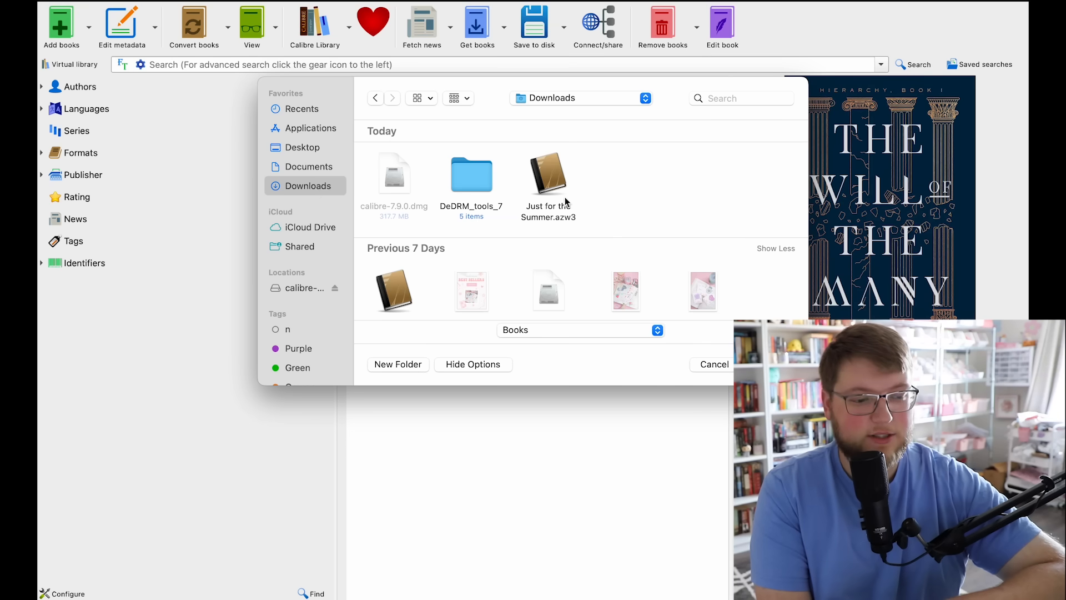
pyautogui.click(548, 173)
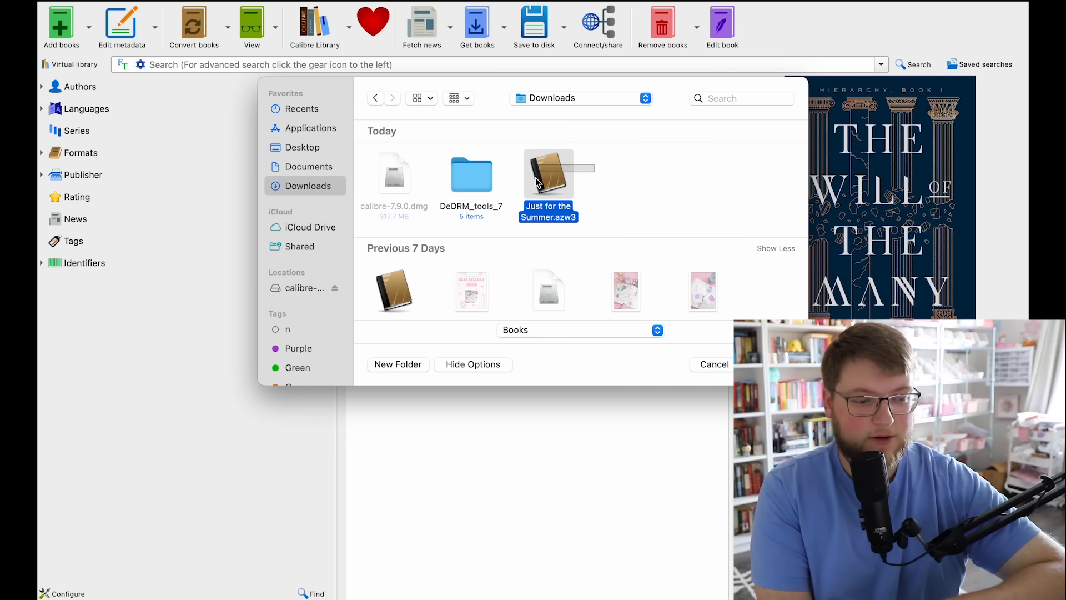
pyautogui.moveTo(623, 224)
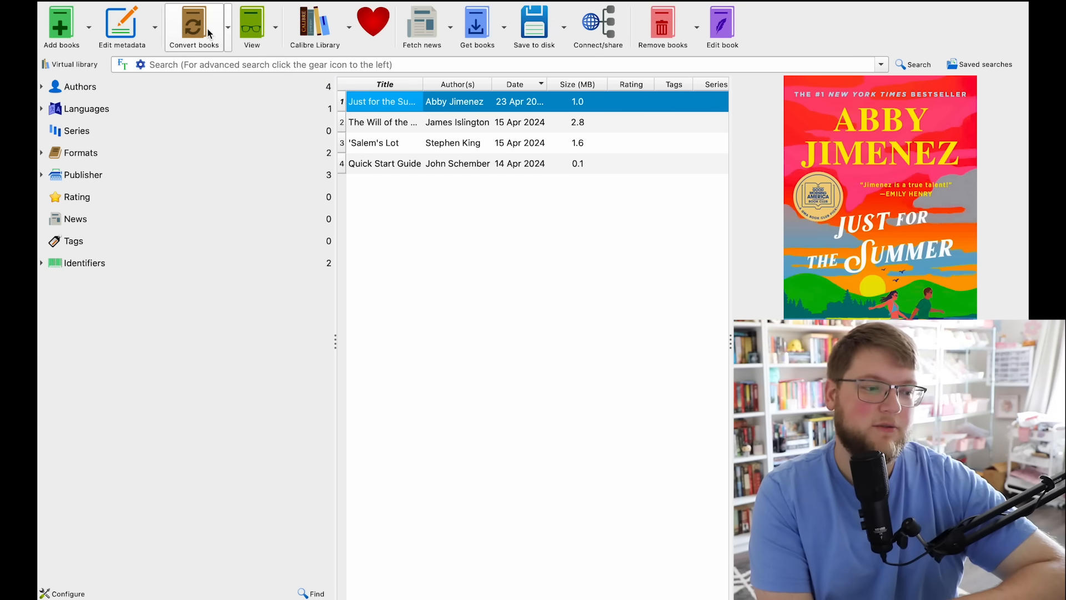
# - Convert Just for the Summer to EPUB output format in calibre
pyautogui.click(191, 22)
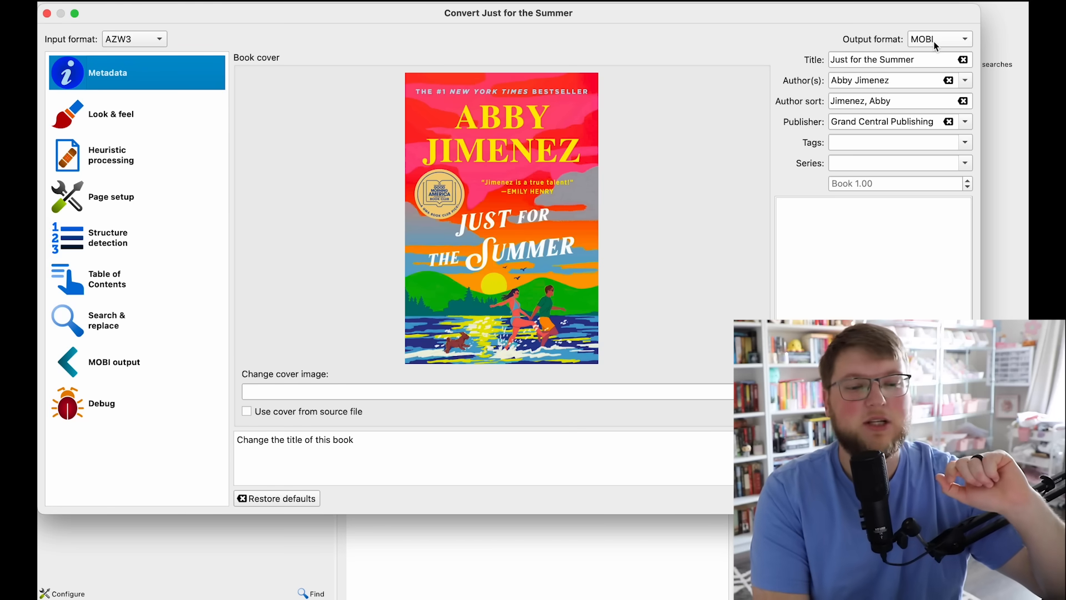
pyautogui.click(937, 37)
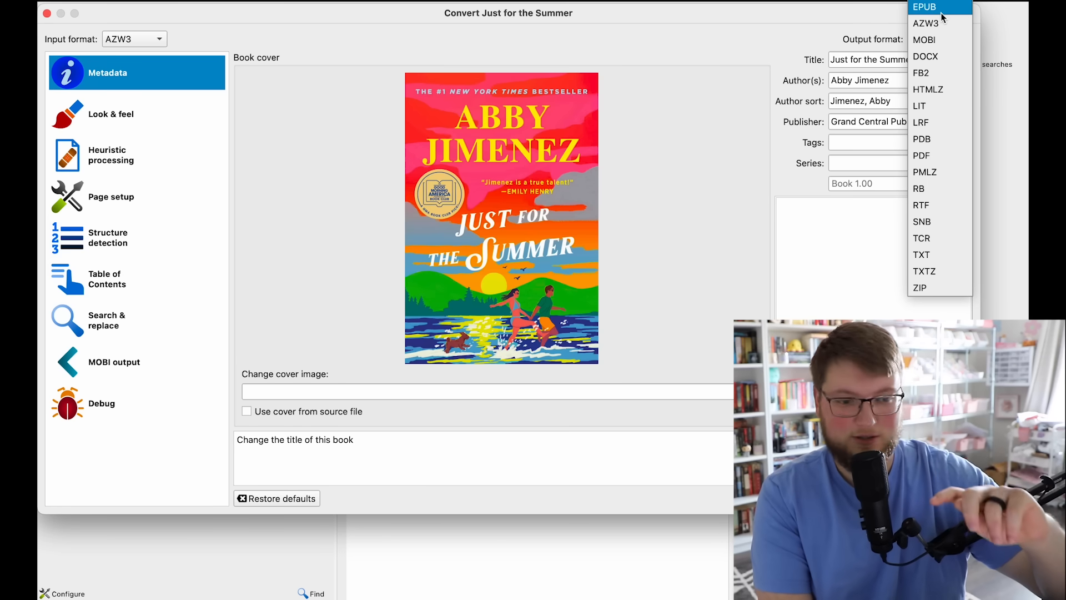
pyautogui.click(924, 7)
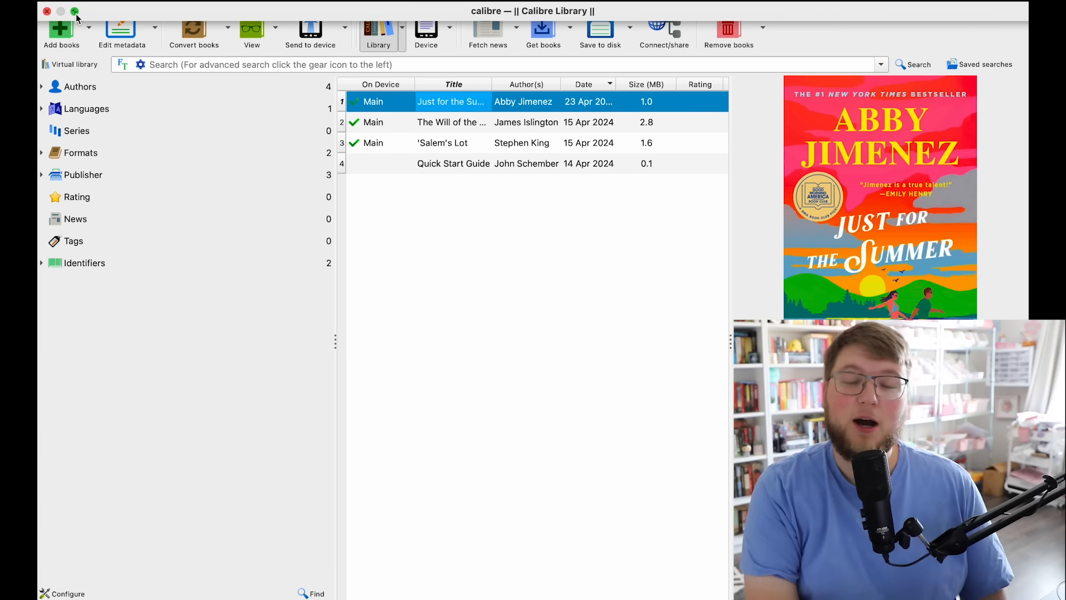
# - Drag the Just for the Summer EPUB from calibre onto the KOBOeReader drive in Finder
pyautogui.click(72, 12)
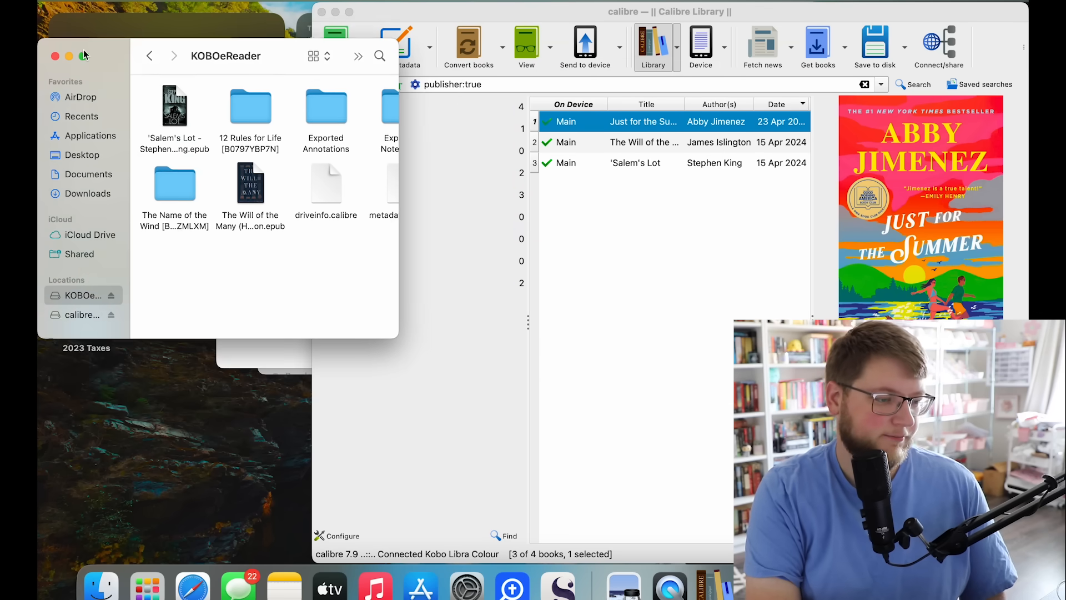
pyautogui.moveTo(86, 306)
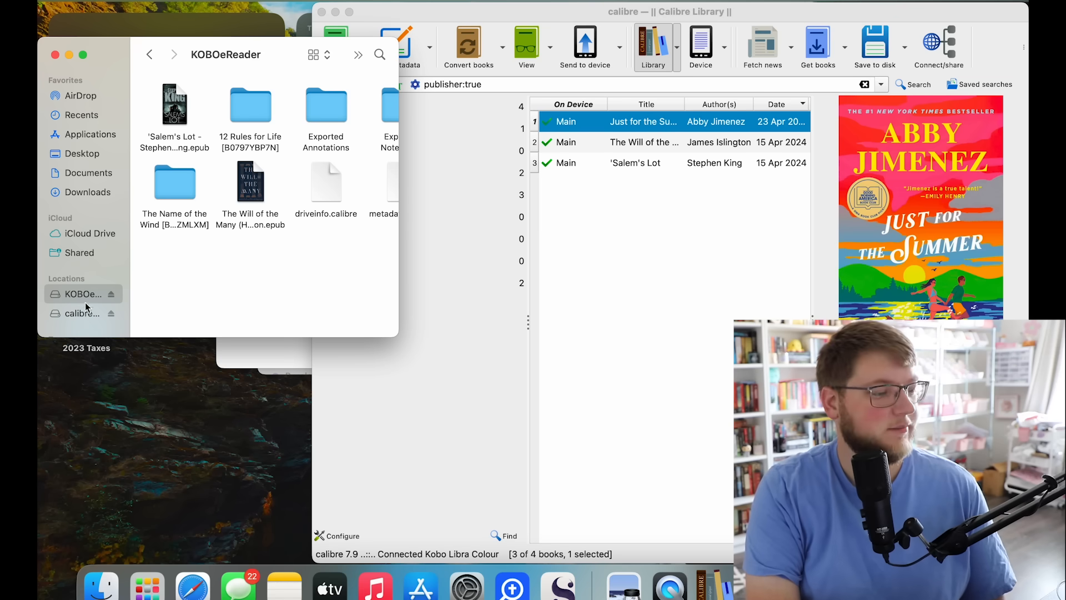
pyautogui.scroll(-3)
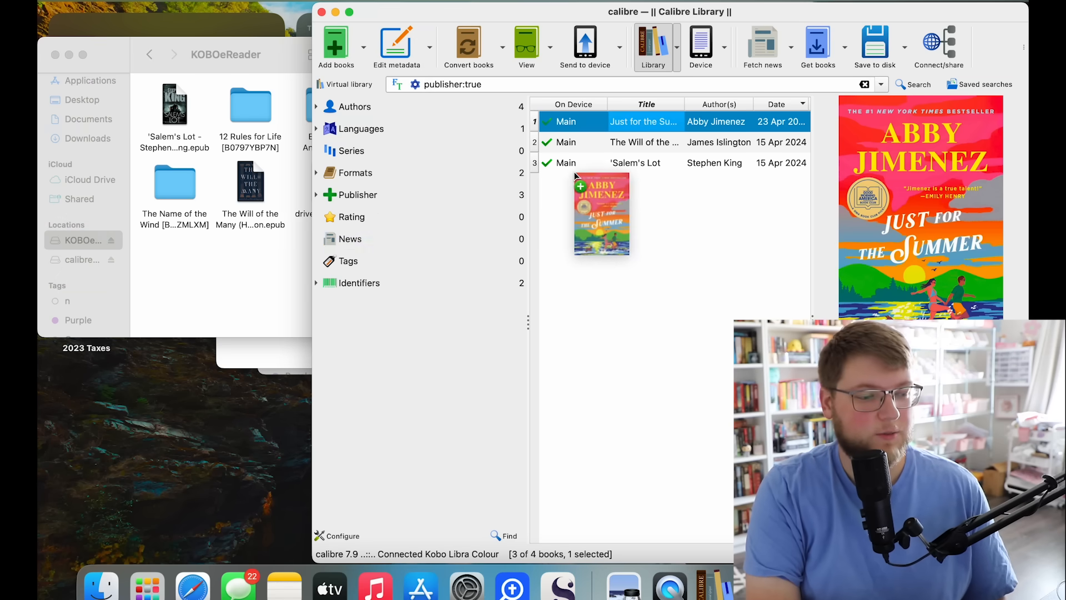
pyautogui.moveTo(601, 214); pyautogui.dragTo(204, 272)
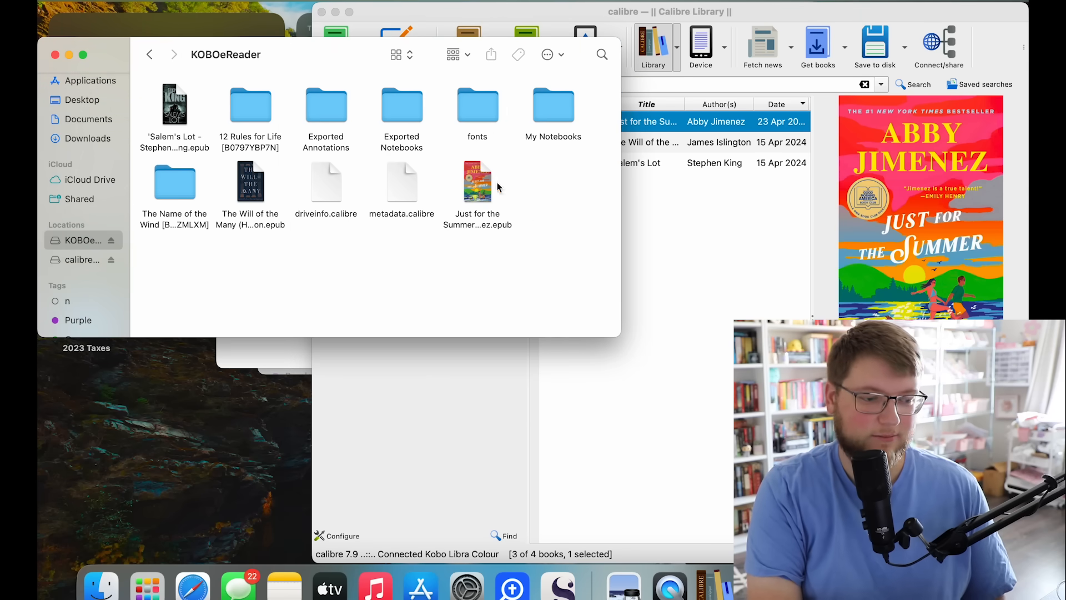
pyautogui.click(477, 182)
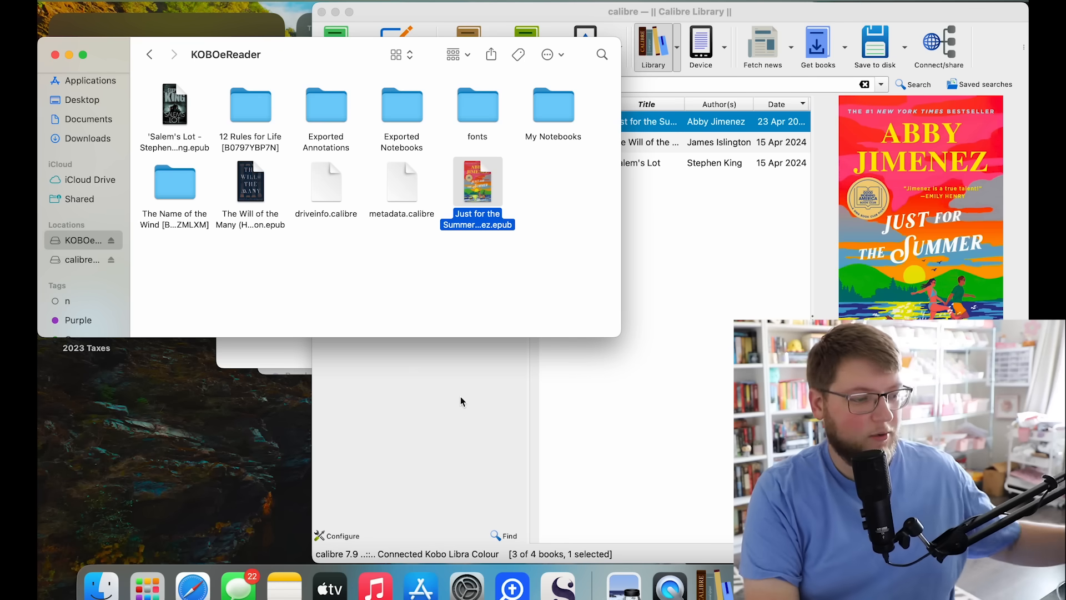